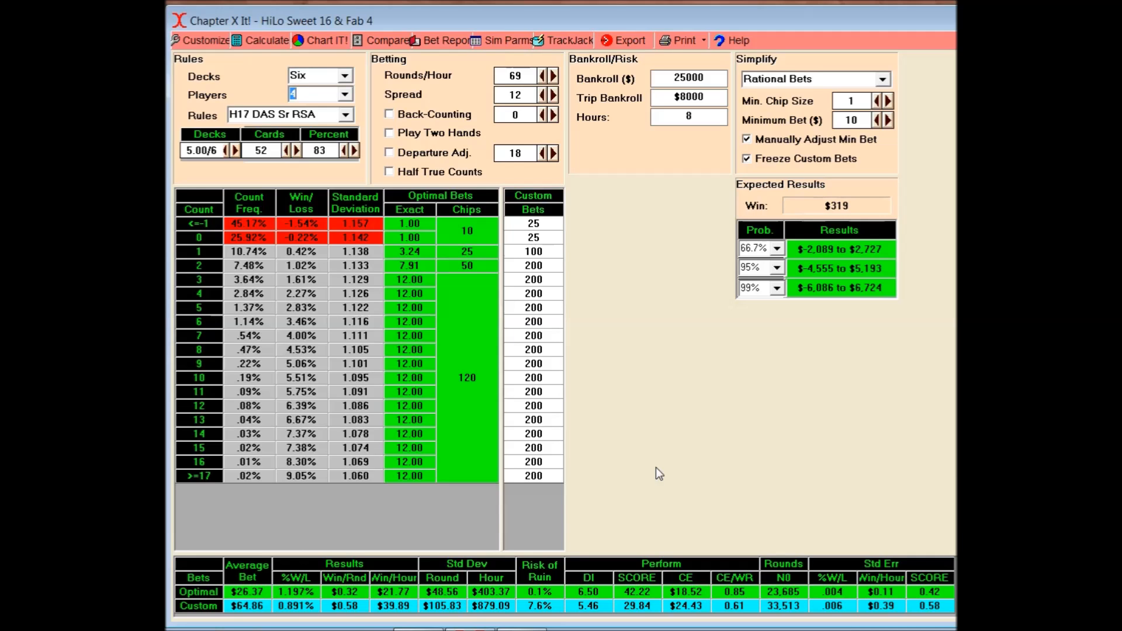
{"action": "mouse_move", "coordinate": [648, 484]}
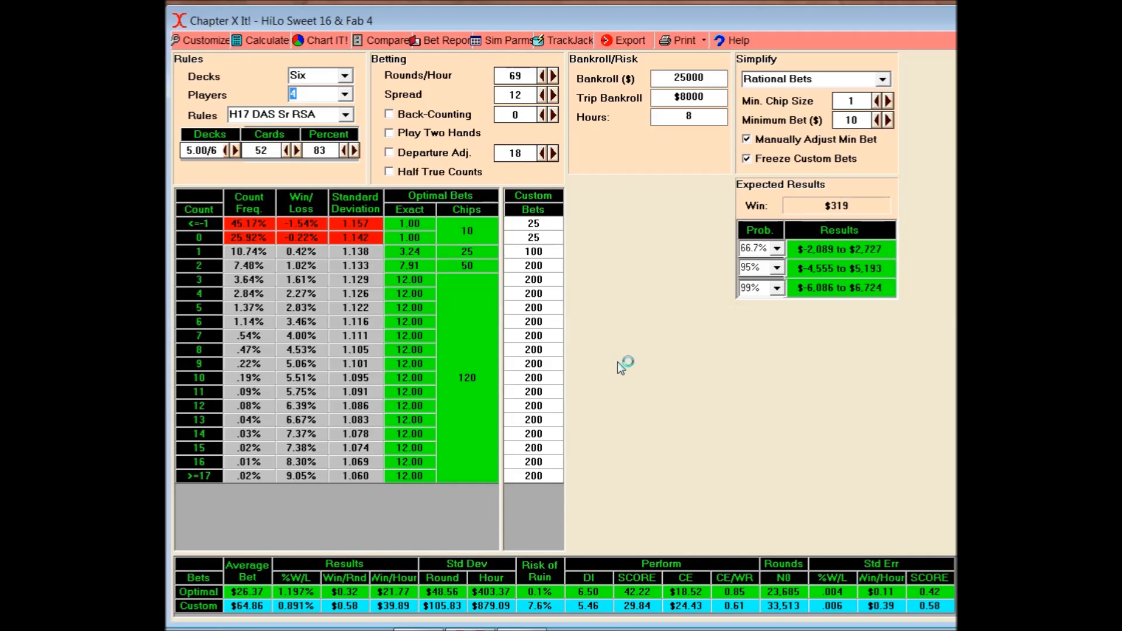
{"action": "mouse_move", "coordinate": [627, 298]}
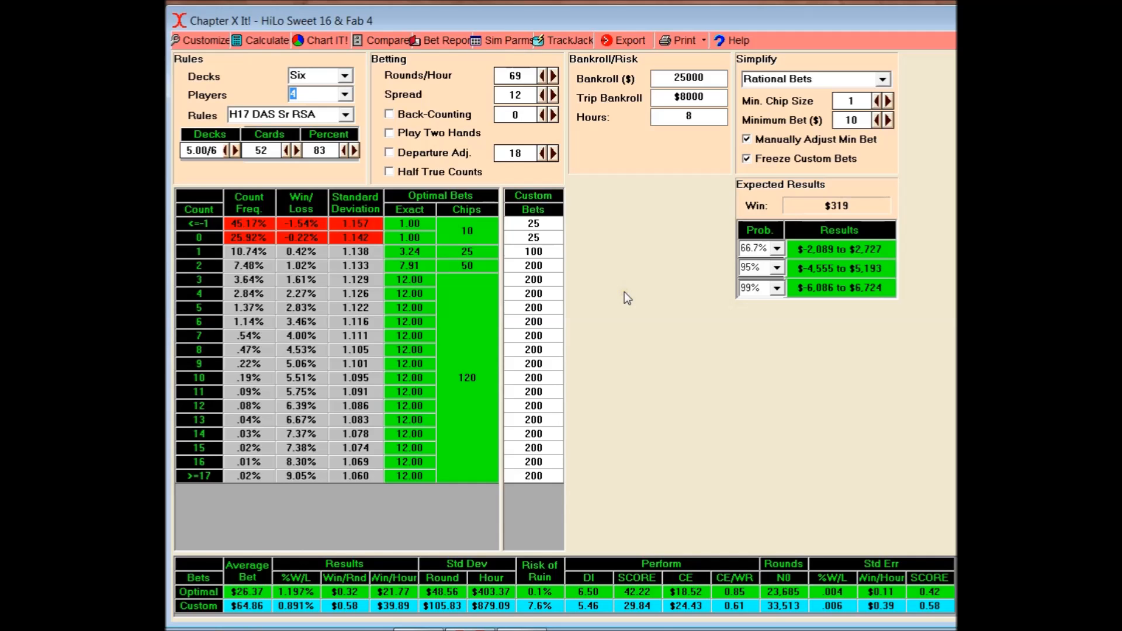
{"action": "mouse_move", "coordinate": [687, 78]}
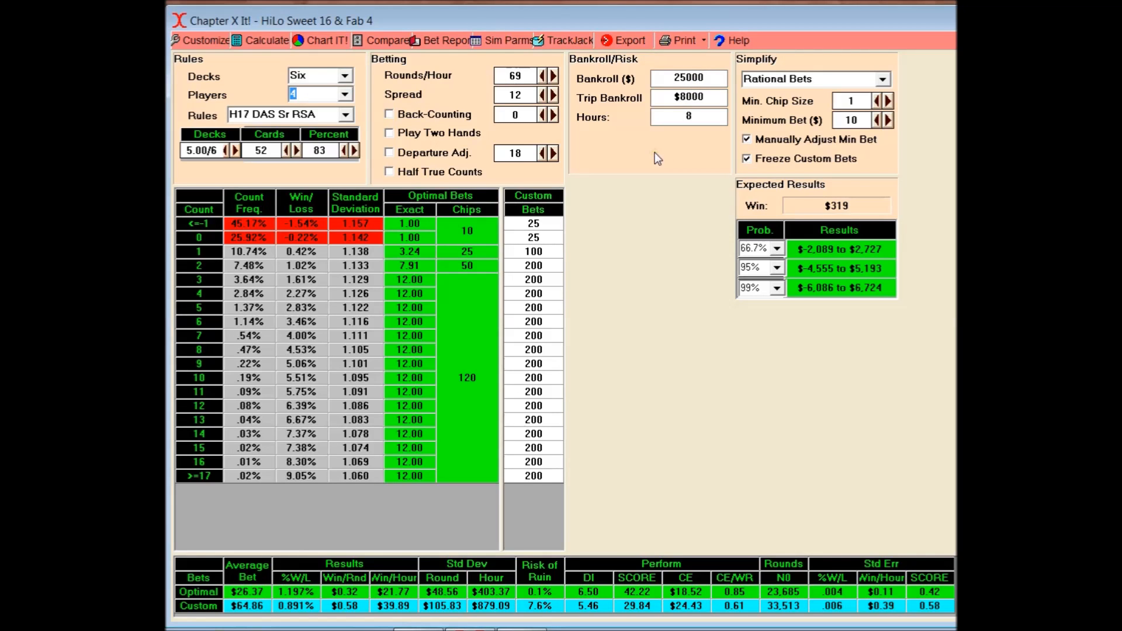
{"action": "mouse_move", "coordinate": [582, 162]}
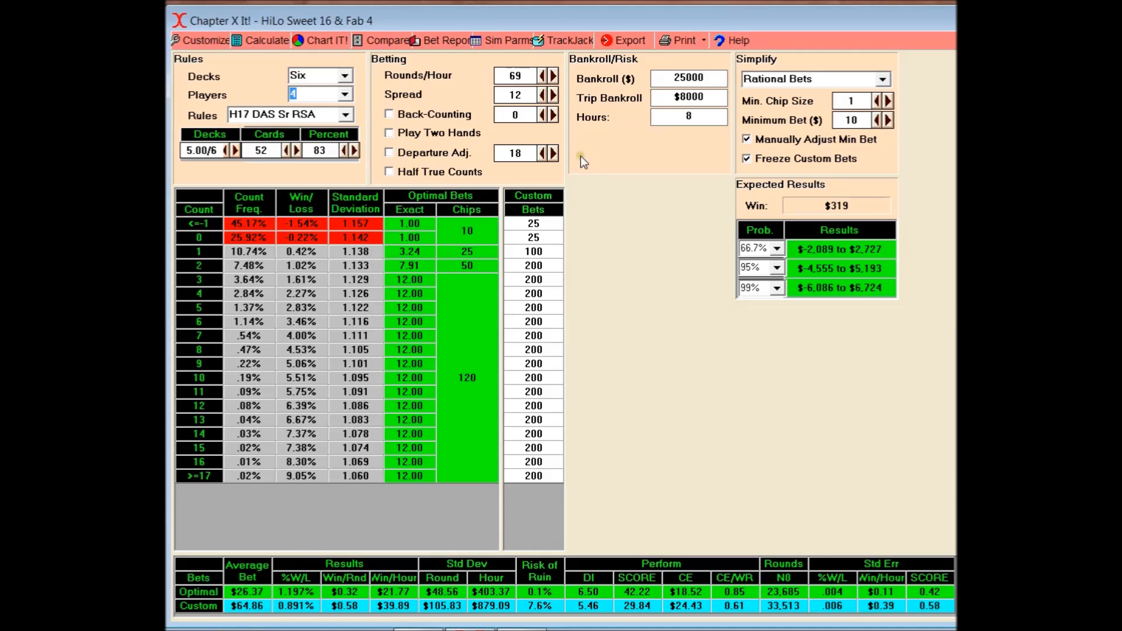
{"action": "mouse_move", "coordinate": [329, 76]}
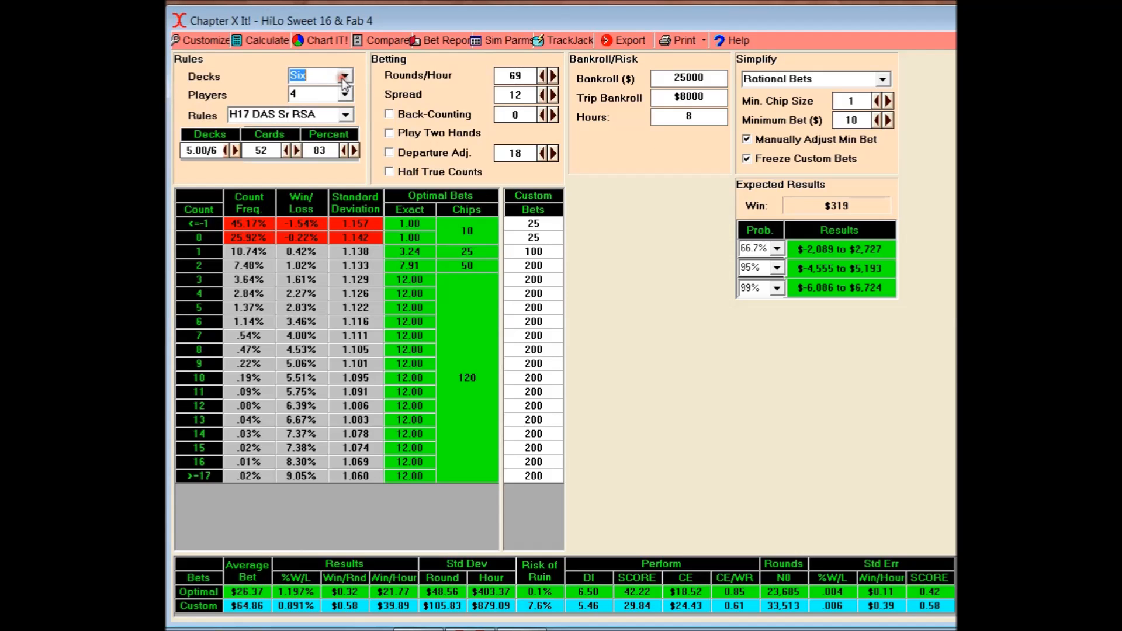
{"action": "mouse_move", "coordinate": [343, 82]}
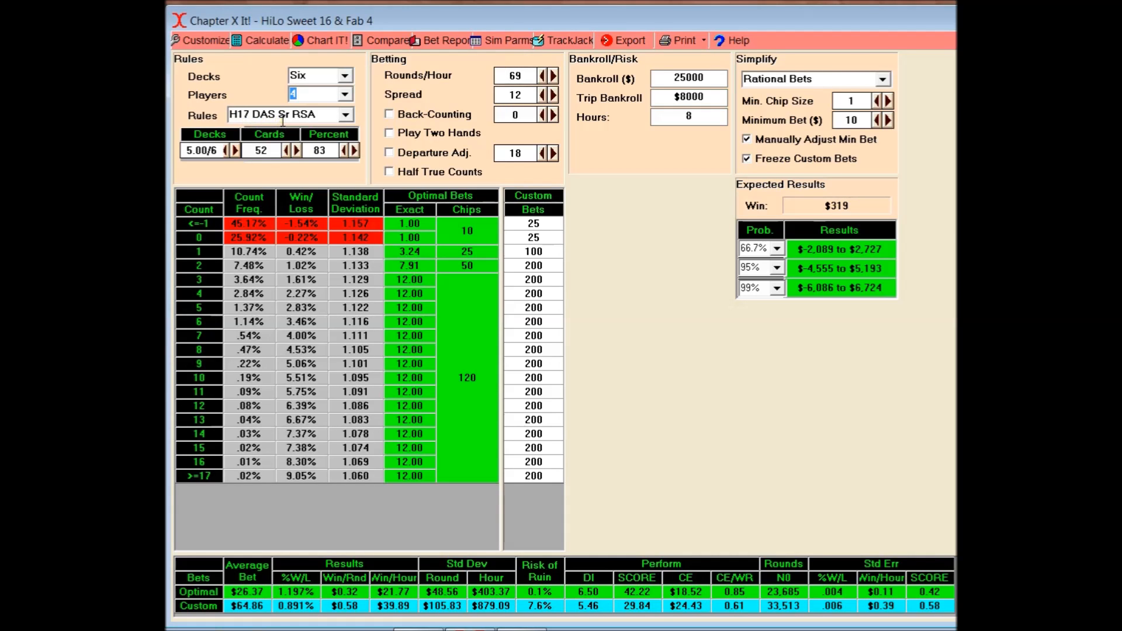
{"action": "mouse_move", "coordinate": [293, 125]}
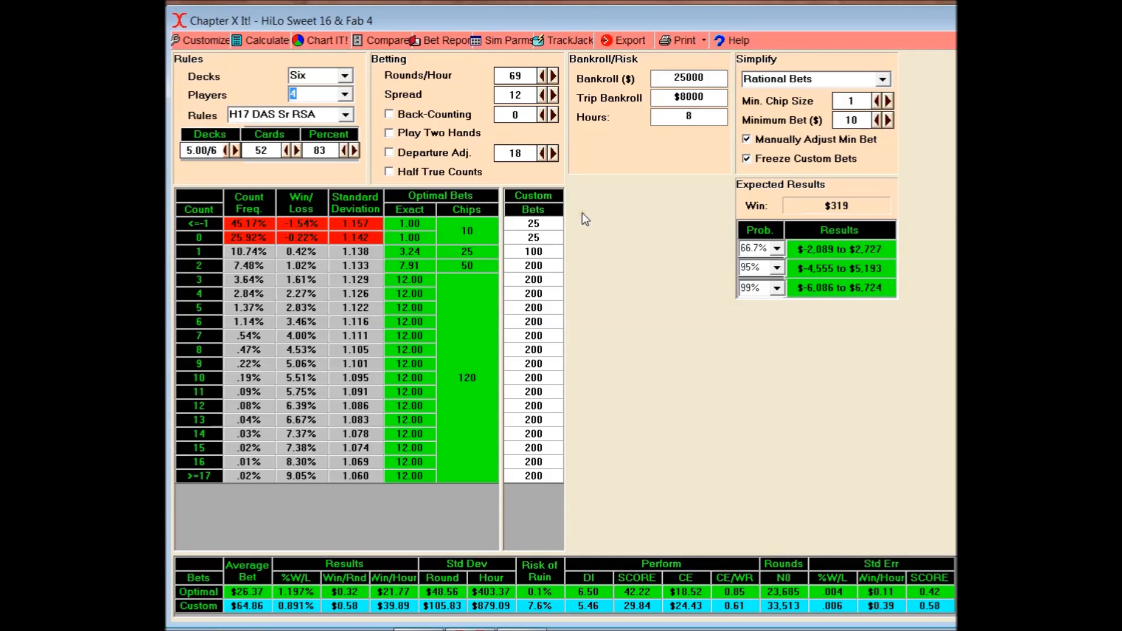
{"action": "mouse_move", "coordinate": [475, 293]}
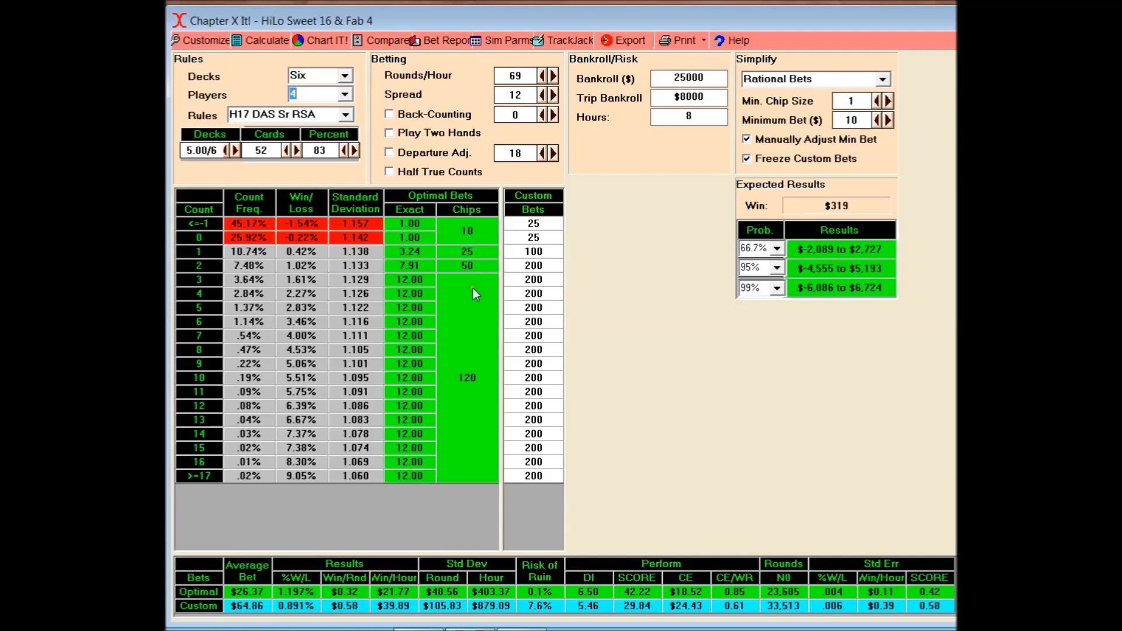
{"action": "mouse_move", "coordinate": [469, 334]}
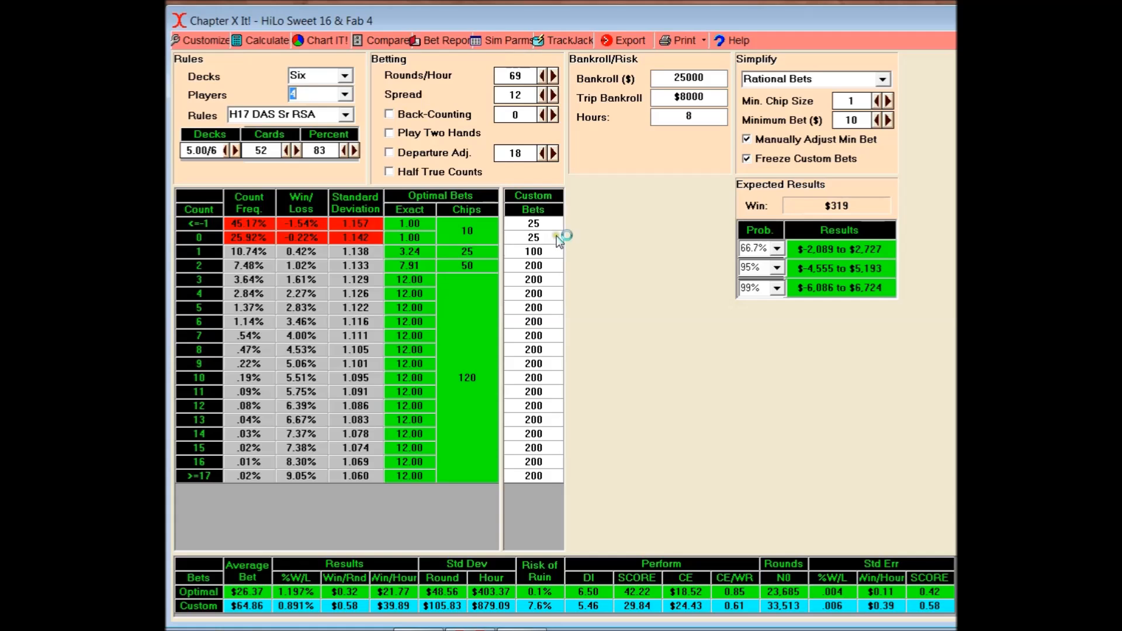
{"action": "mouse_move", "coordinate": [568, 260]}
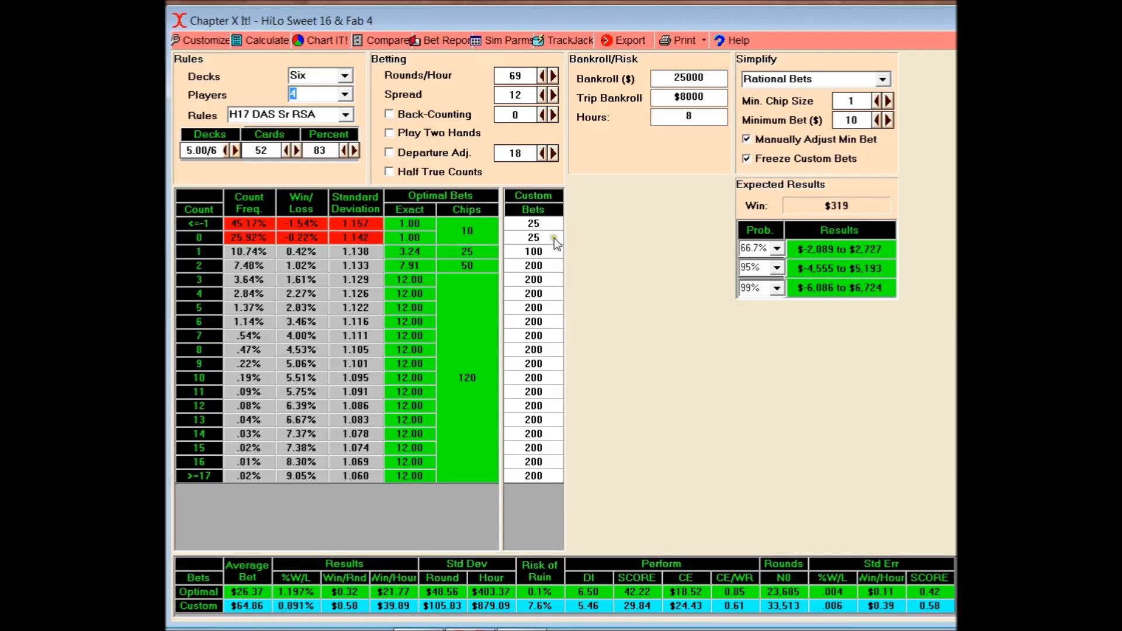
{"action": "mouse_move", "coordinate": [603, 259]}
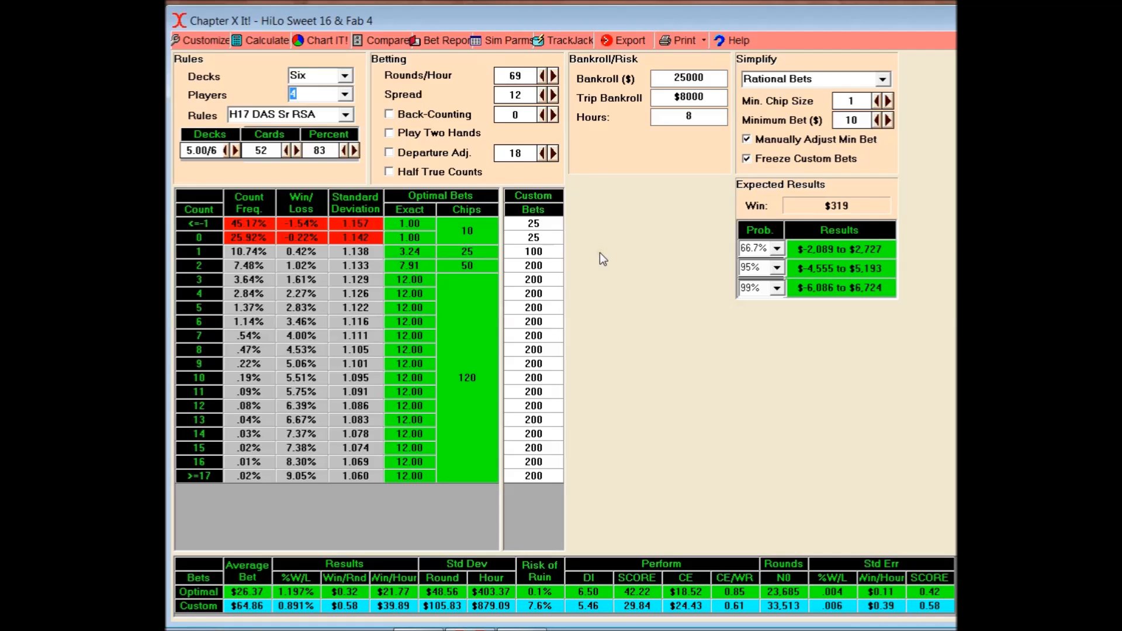
{"action": "mouse_move", "coordinate": [550, 265]}
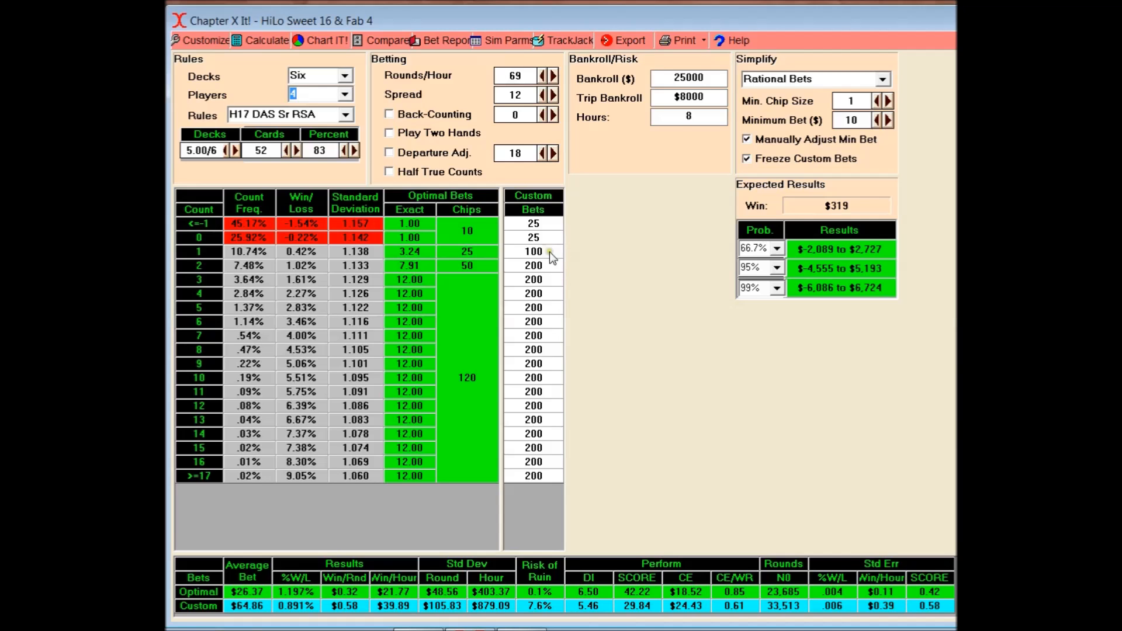
{"action": "mouse_move", "coordinate": [598, 263]}
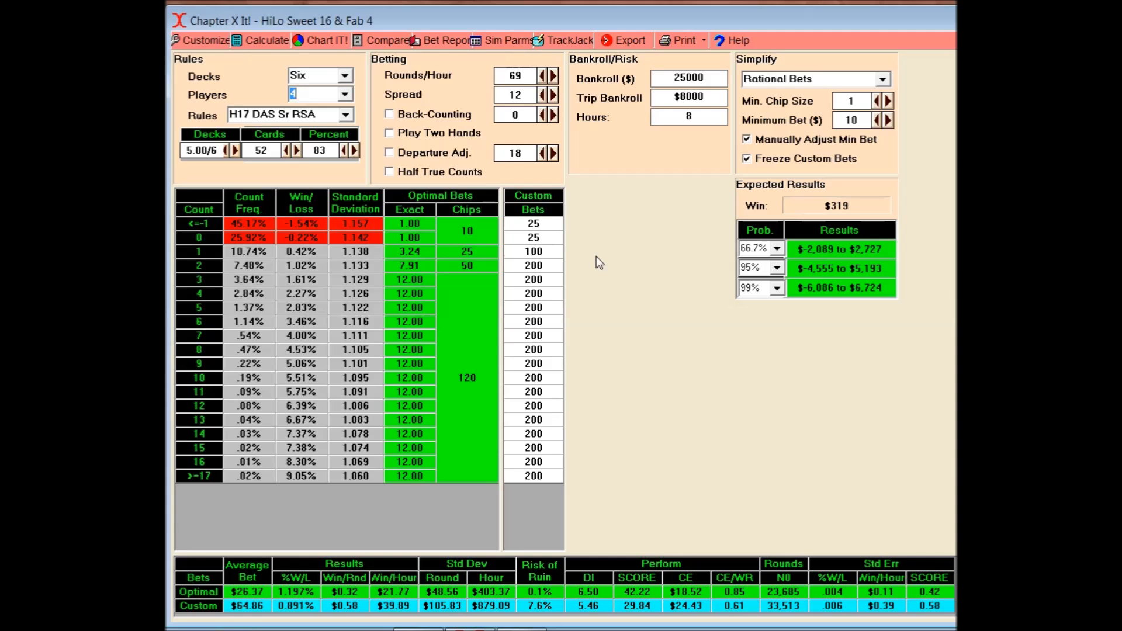
{"action": "mouse_move", "coordinate": [569, 236]}
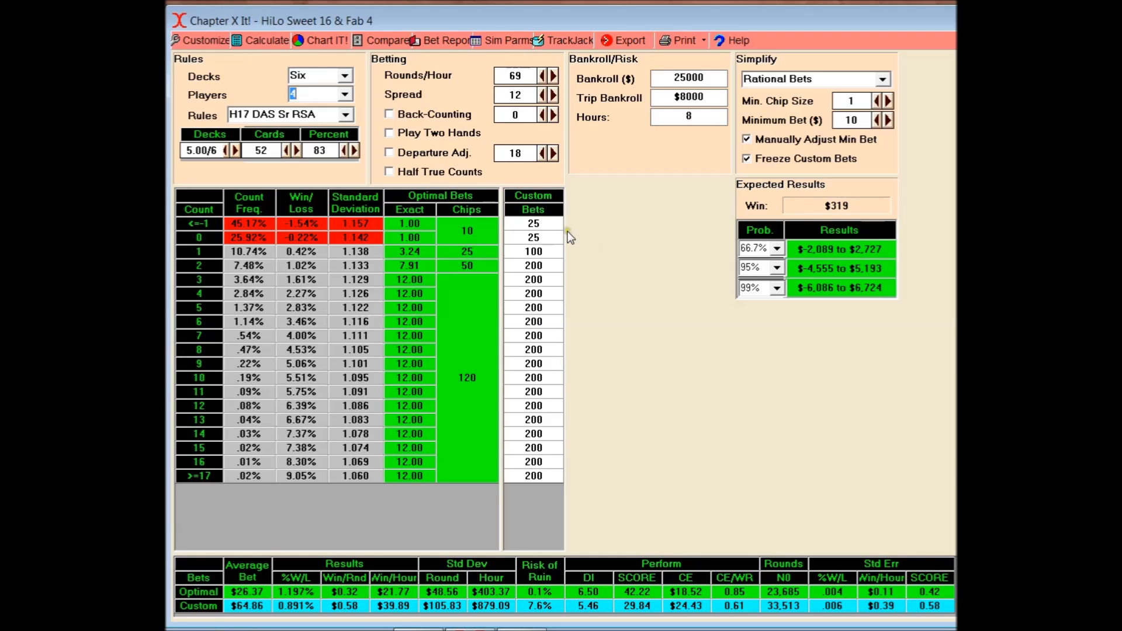
{"action": "mouse_move", "coordinate": [556, 273]}
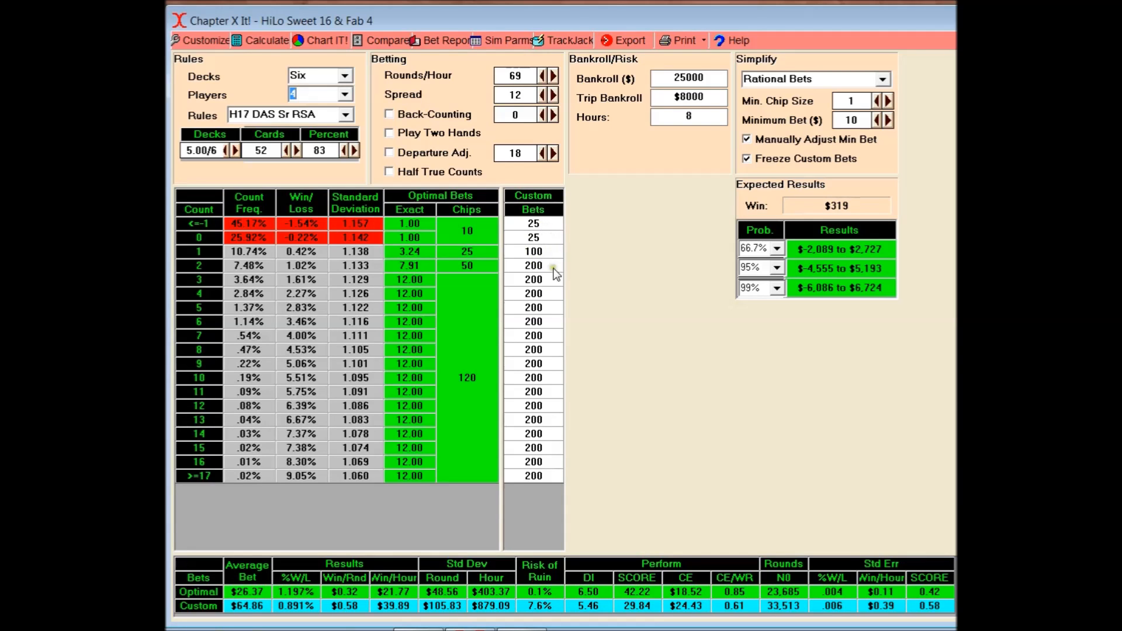
{"action": "mouse_move", "coordinate": [559, 326]}
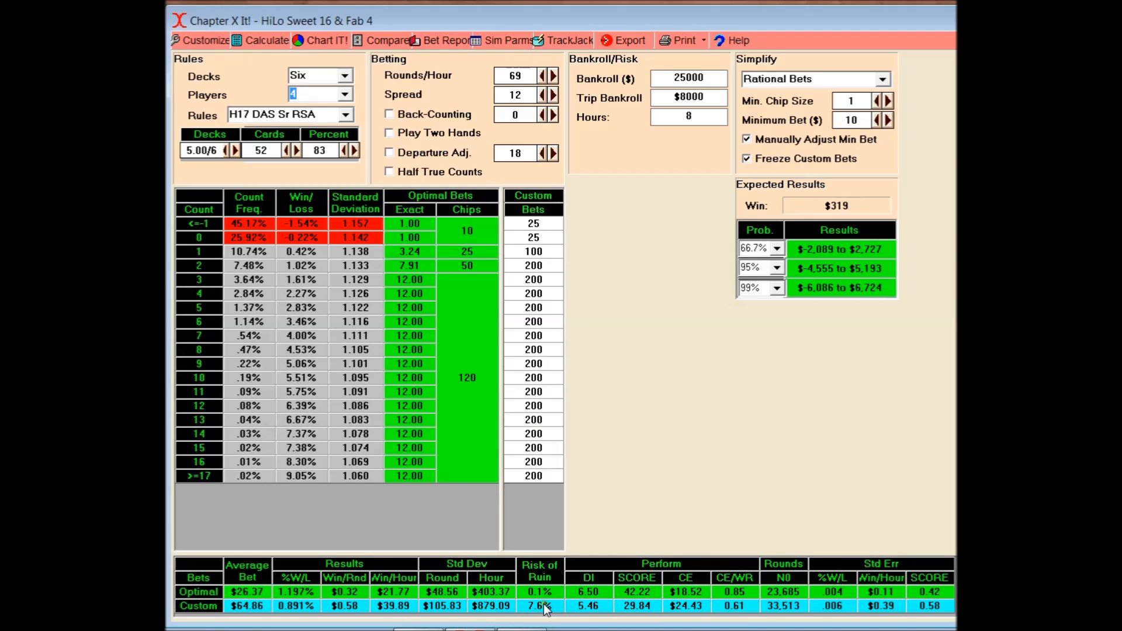
{"action": "mouse_move", "coordinate": [631, 358]}
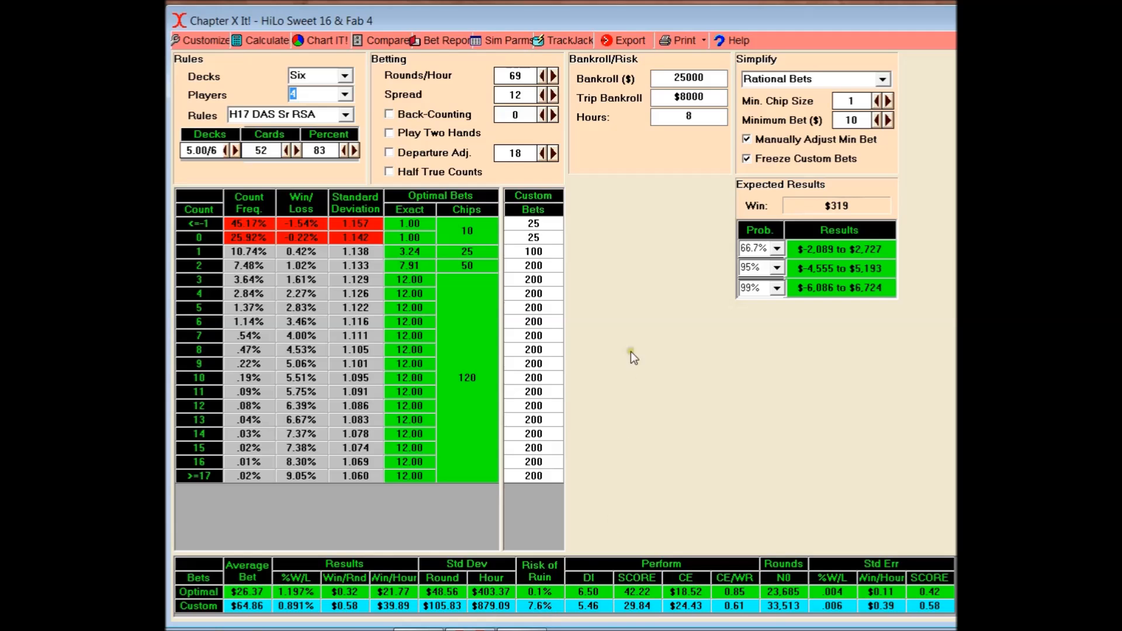
- Enter a custom bet of 50 for count 1 in the Custom Bets column
{"action": "left_click", "coordinate": [532, 251]}
{"action": "type", "text": "5"}
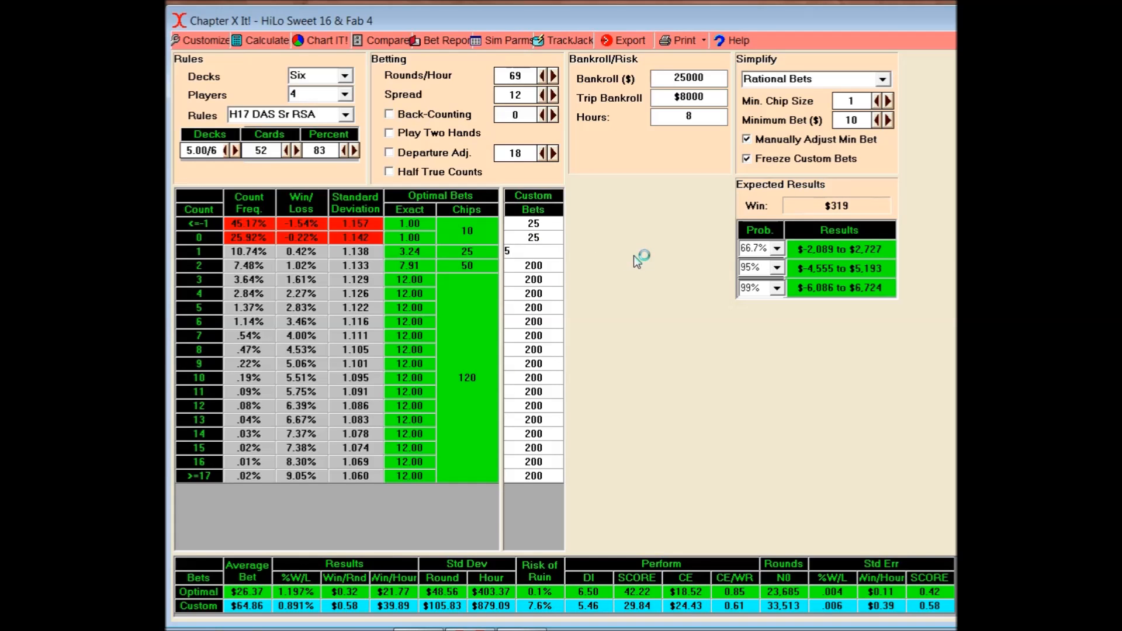
{"action": "type", "text": "0"}
{"action": "left_click", "coordinate": [532, 264]}
{"action": "type", "text": "100"}
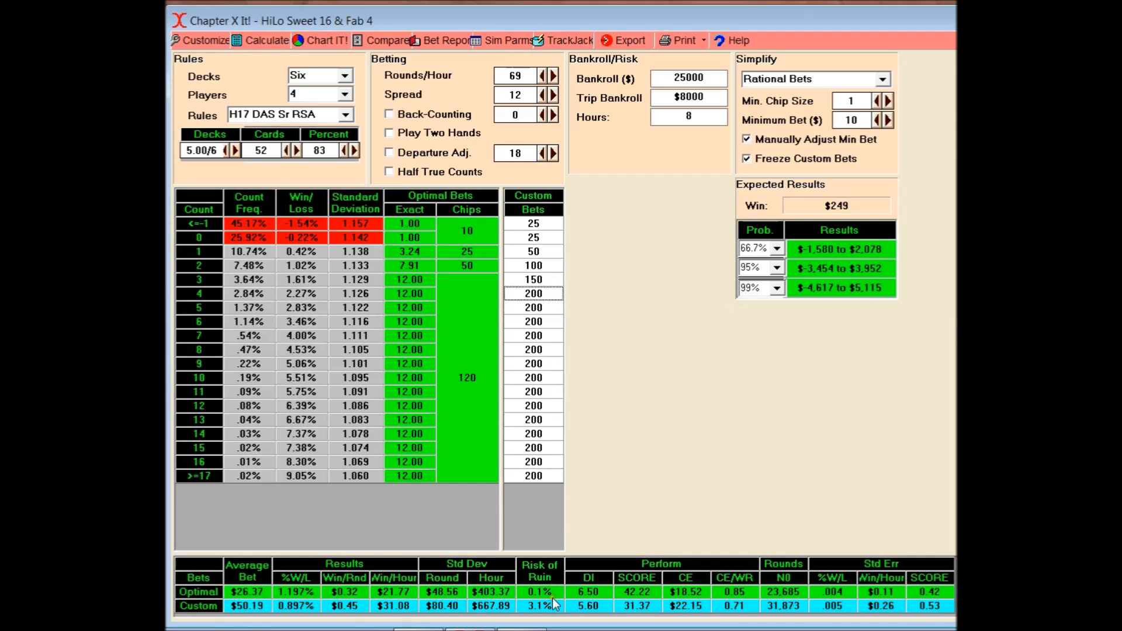
{"action": "mouse_move", "coordinate": [554, 616]}
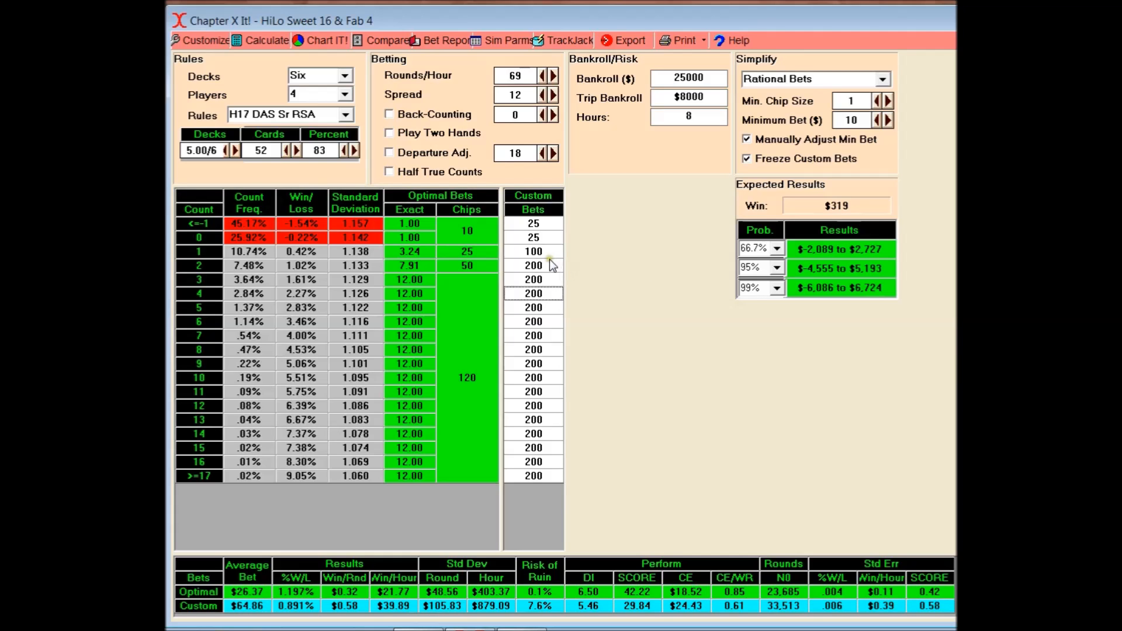
- Re-enter the custom bets 50, 100, 150 and recalculate to 3.1% risk of ruin, $249 win
{"action": "left_click", "coordinate": [532, 251]}
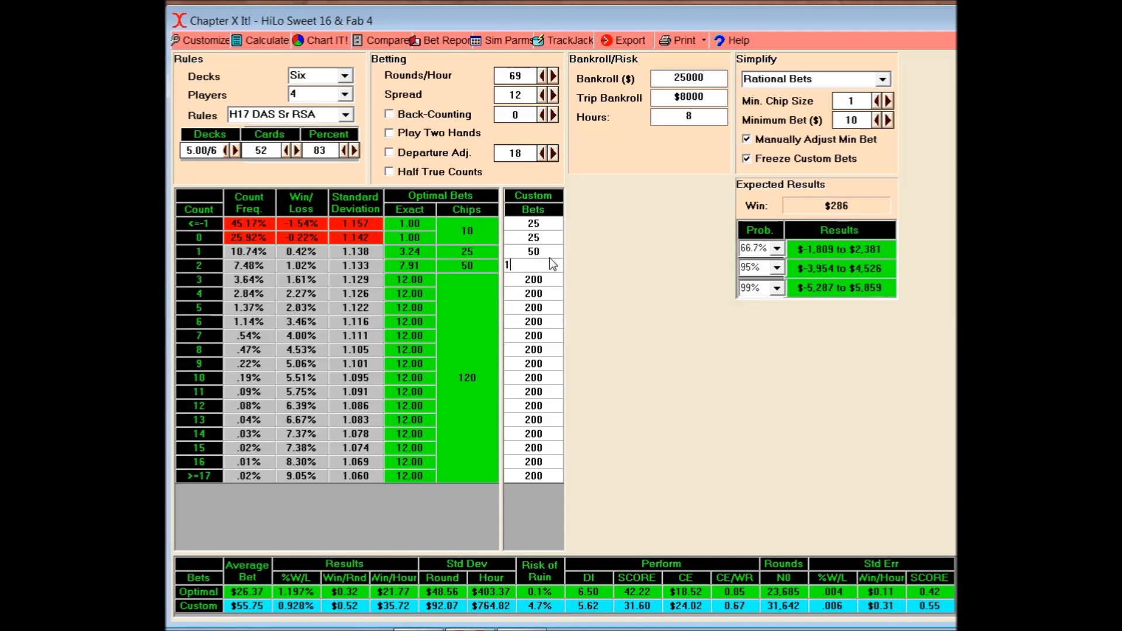
{"action": "type", "text": "100"}
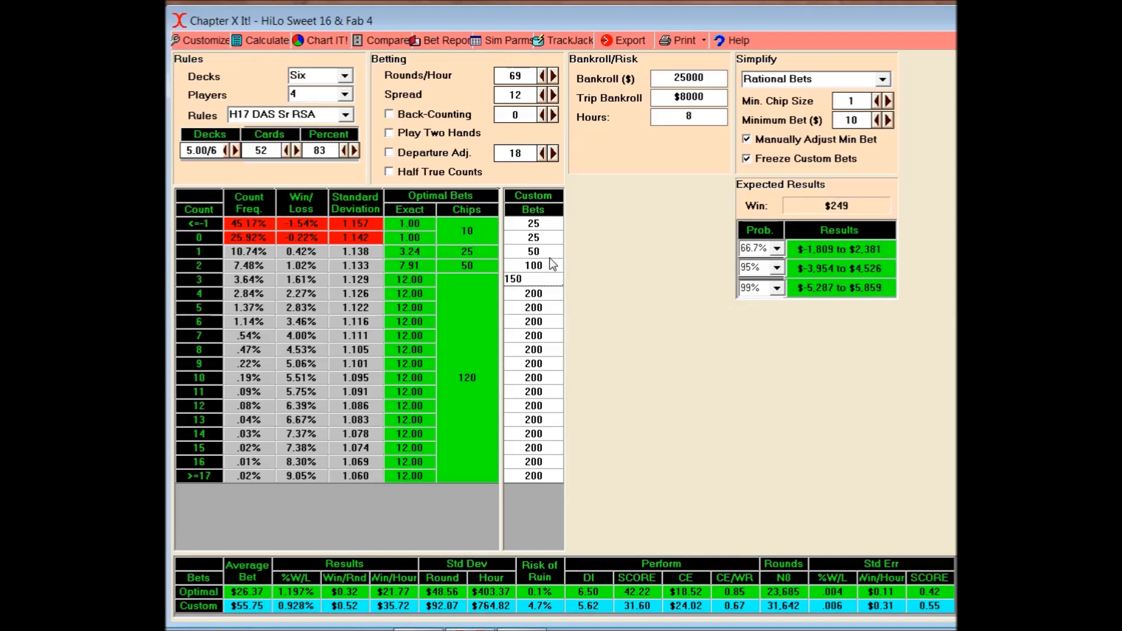
{"action": "left_click", "coordinate": [533, 279]}
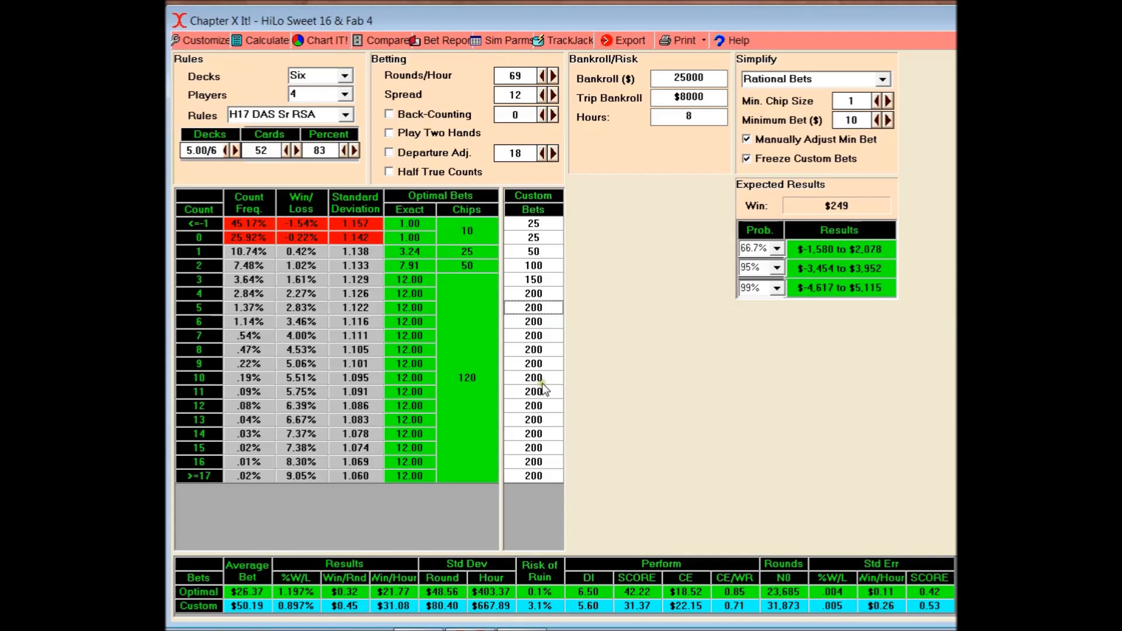
{"action": "mouse_move", "coordinate": [554, 387]}
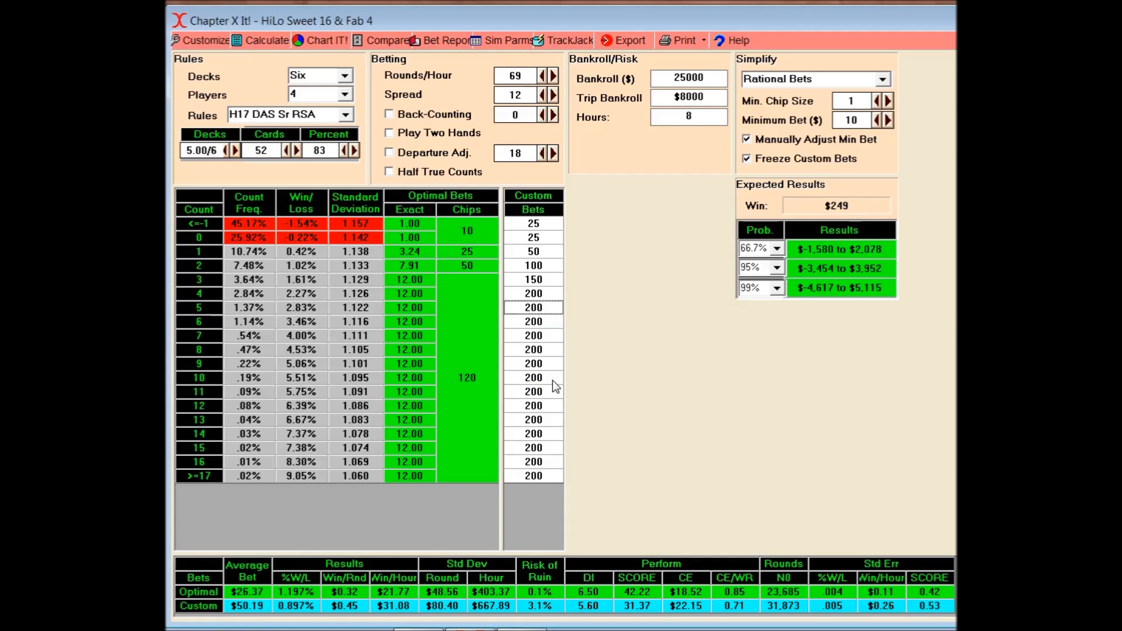
{"action": "mouse_move", "coordinate": [523, 493]}
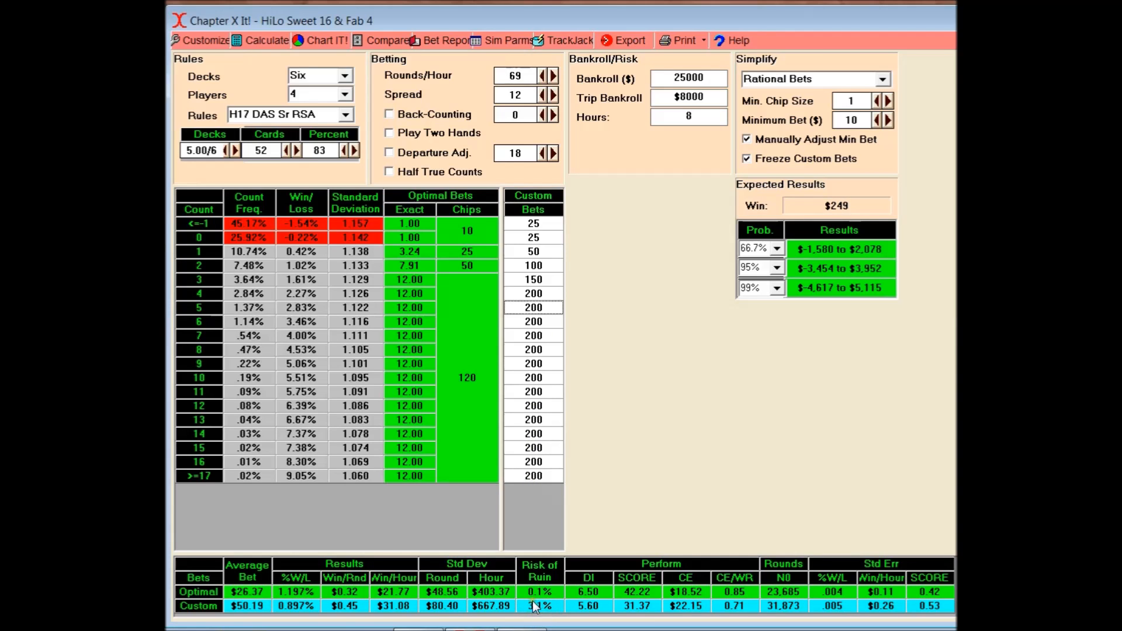
{"action": "mouse_move", "coordinate": [597, 439]}
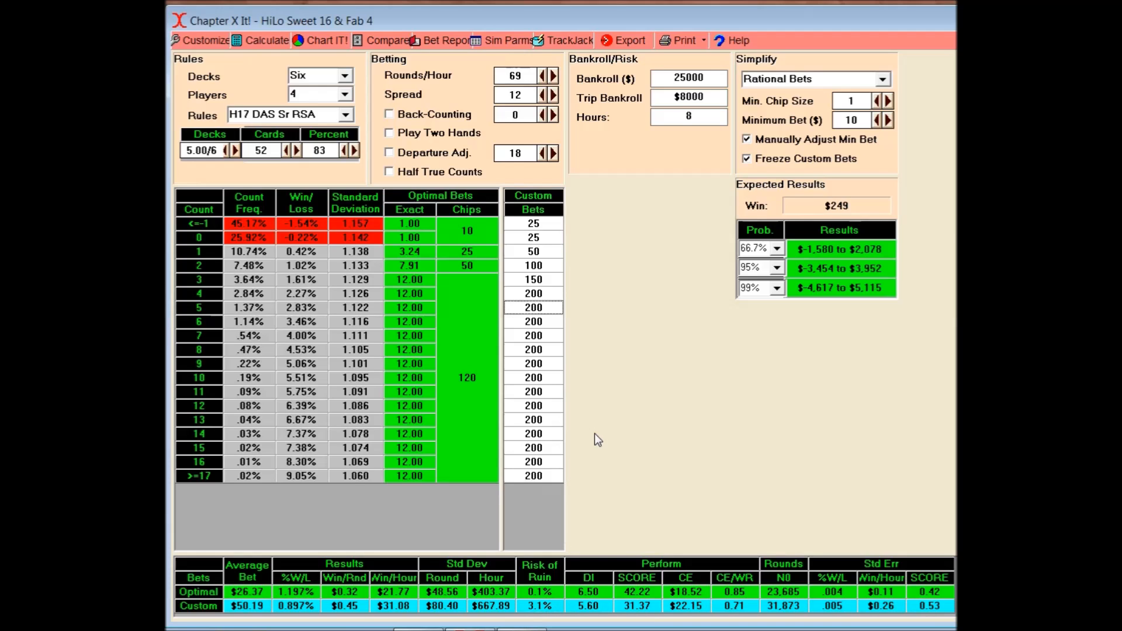
{"action": "mouse_move", "coordinate": [620, 238]}
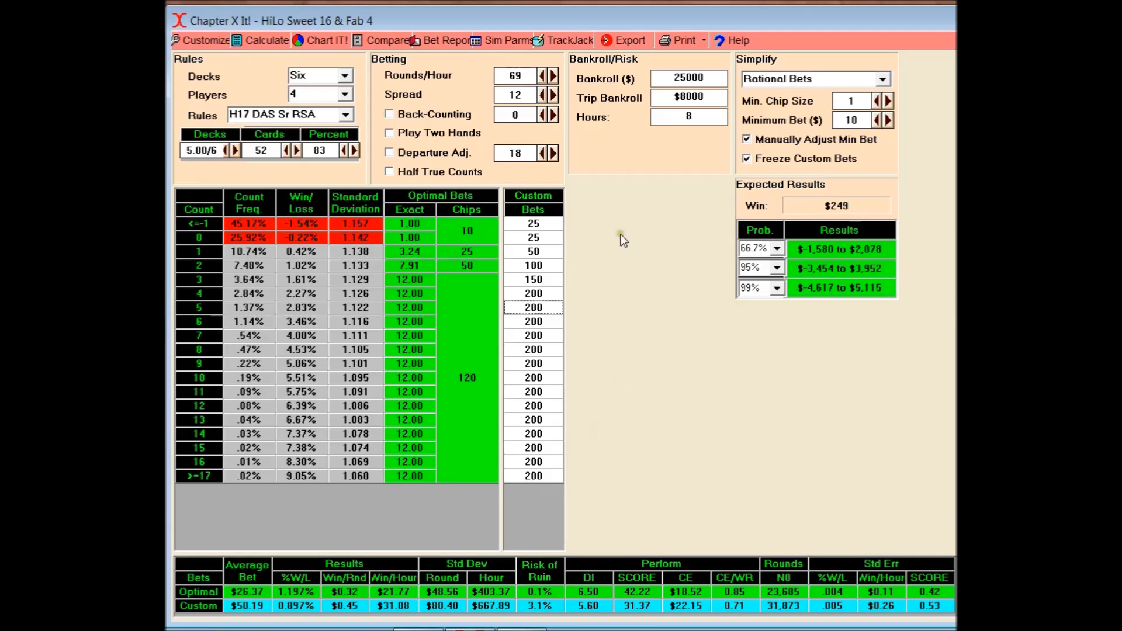
{"action": "mouse_move", "coordinate": [678, 270]}
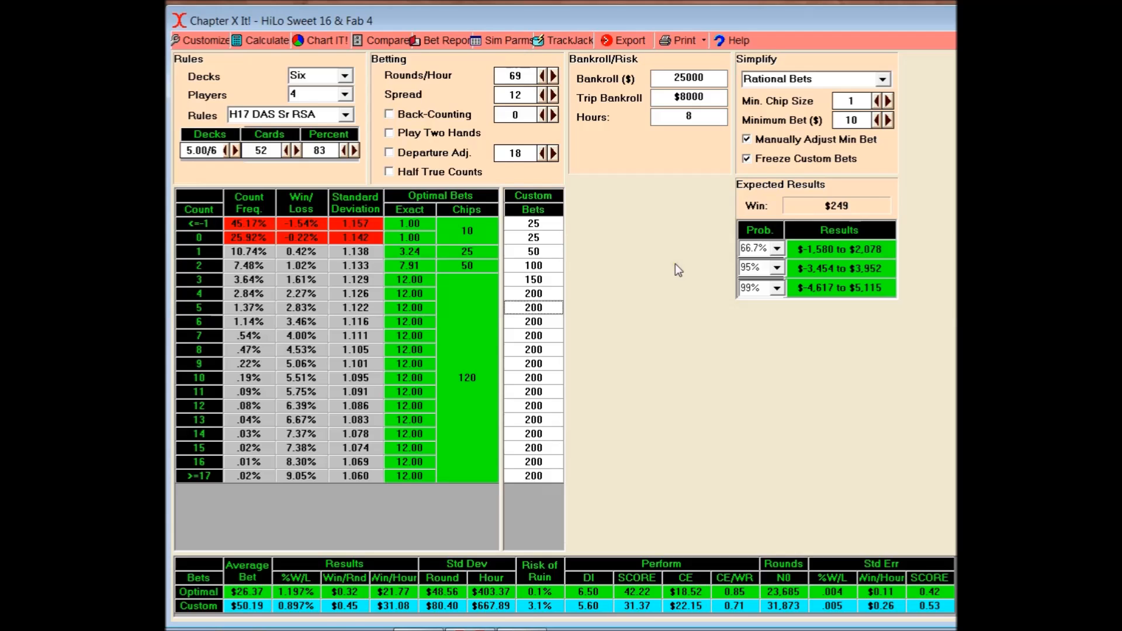
{"action": "mouse_move", "coordinate": [812, 206]}
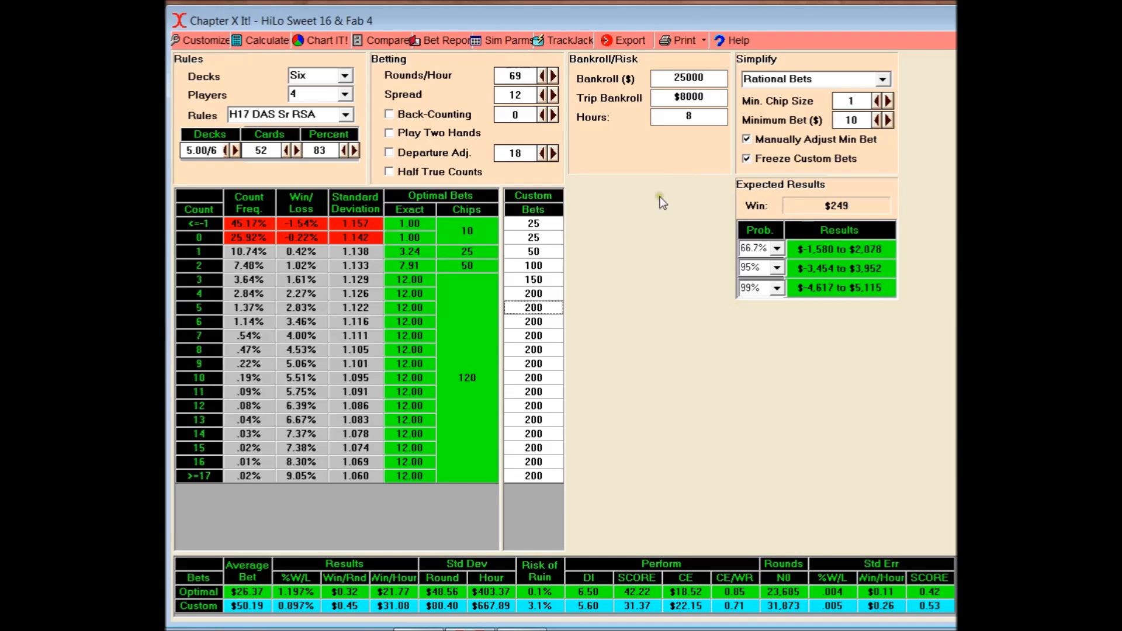
{"action": "mouse_move", "coordinate": [680, 390]}
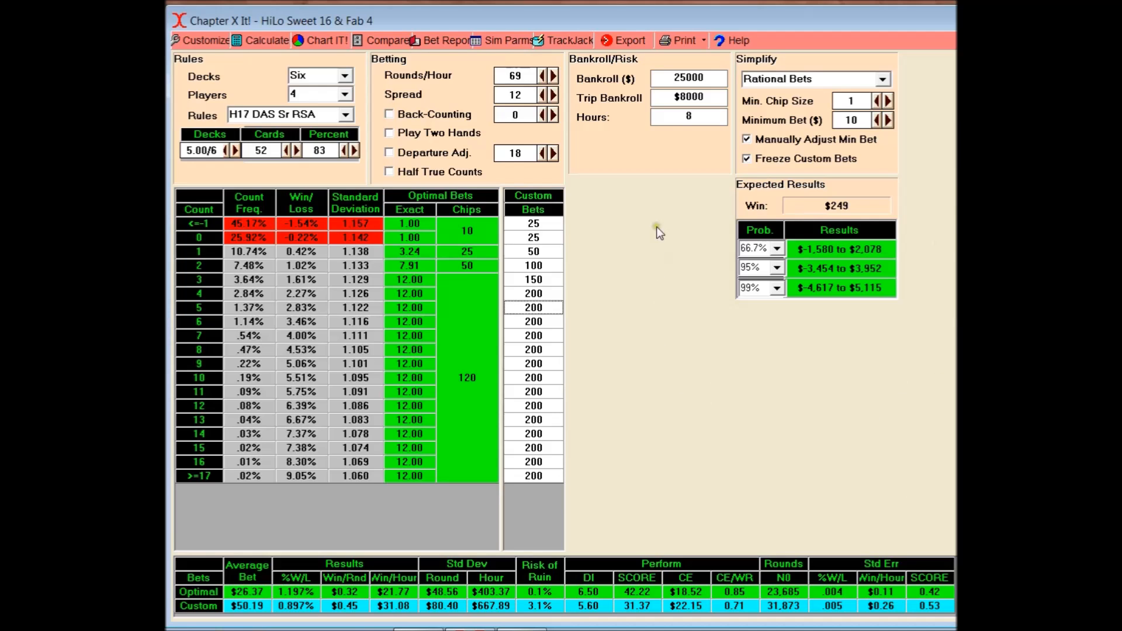
{"action": "mouse_move", "coordinate": [882, 384]}
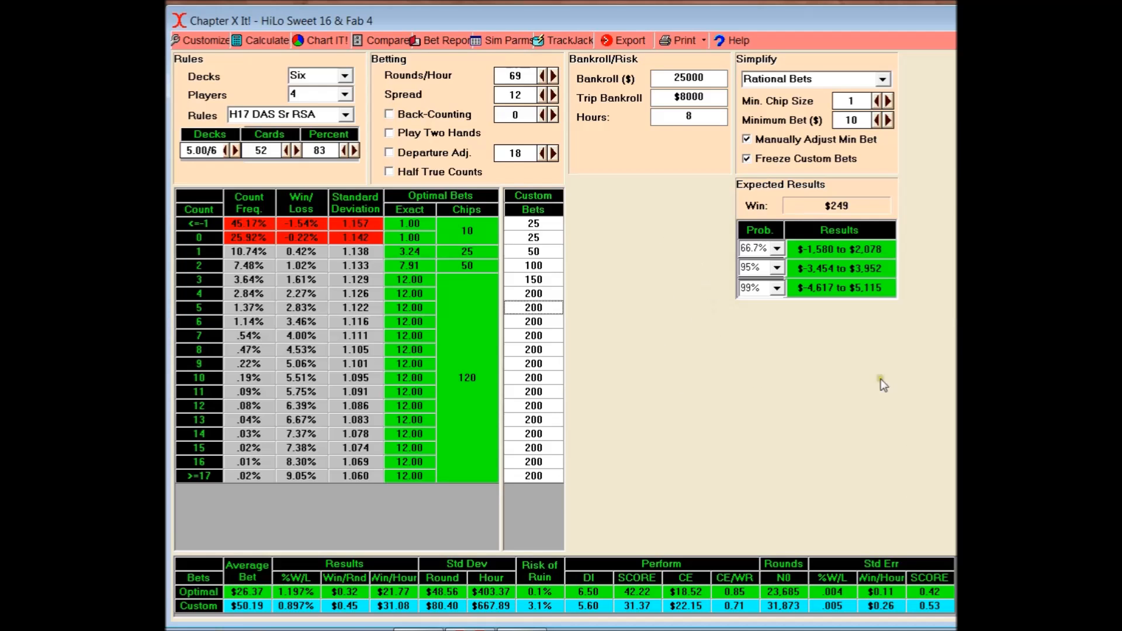
{"action": "mouse_move", "coordinate": [747, 330]}
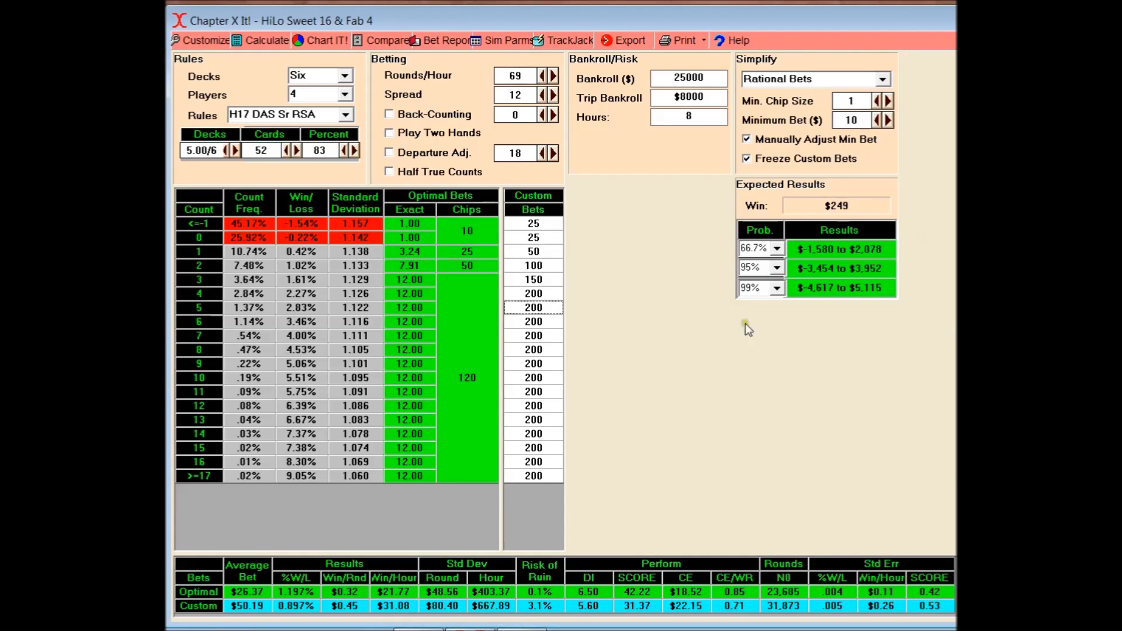
{"action": "mouse_move", "coordinate": [874, 351]}
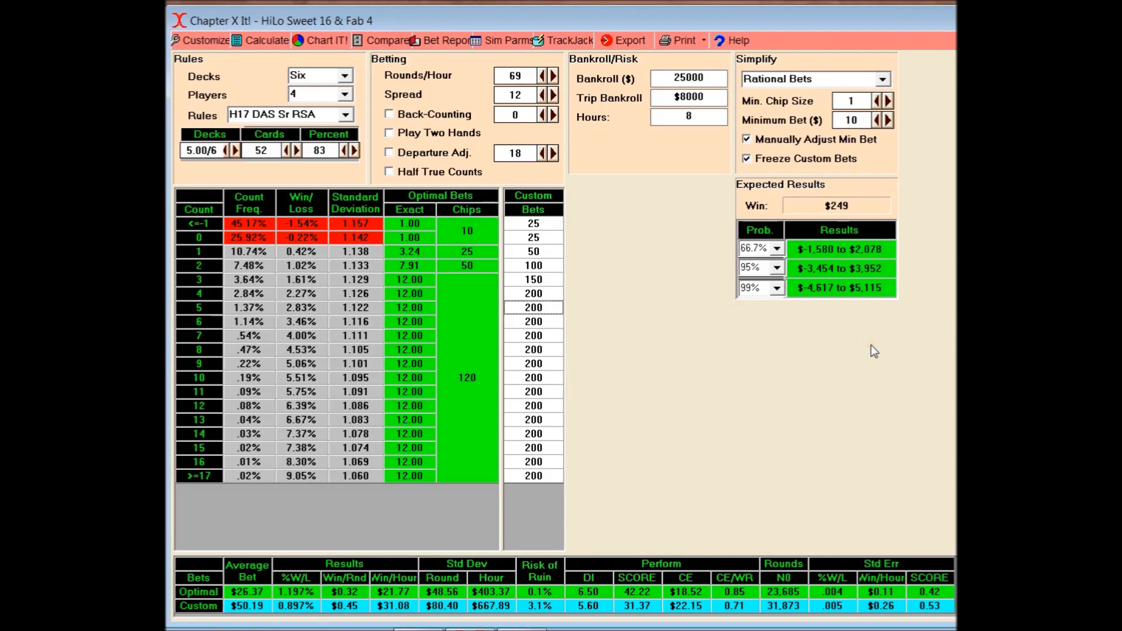
{"action": "mouse_move", "coordinate": [871, 229]}
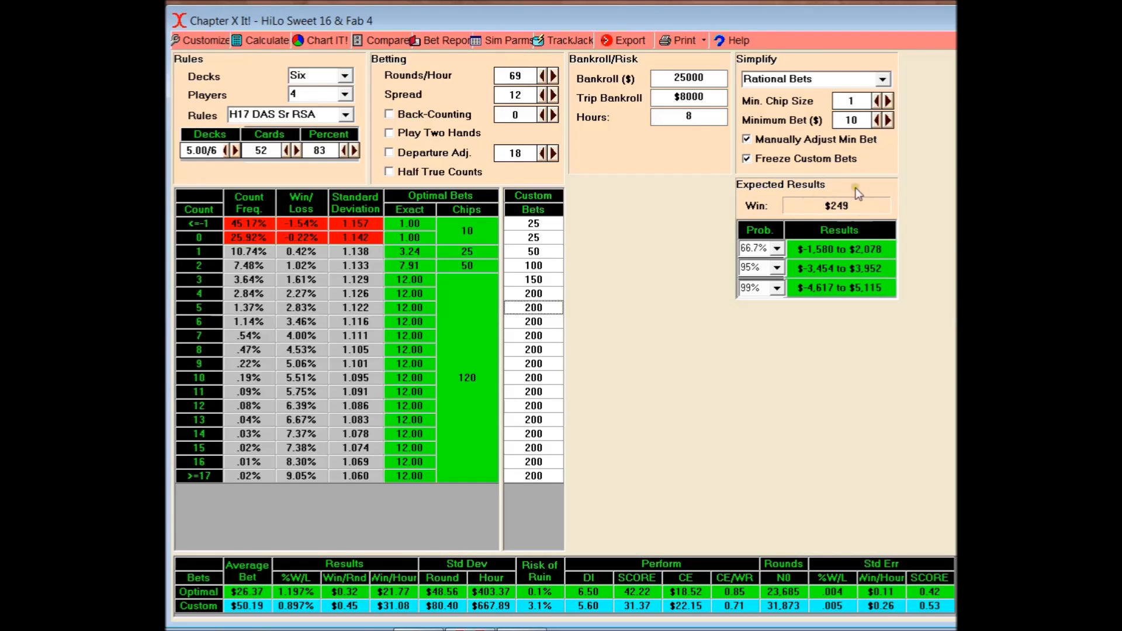
{"action": "mouse_move", "coordinate": [856, 228]}
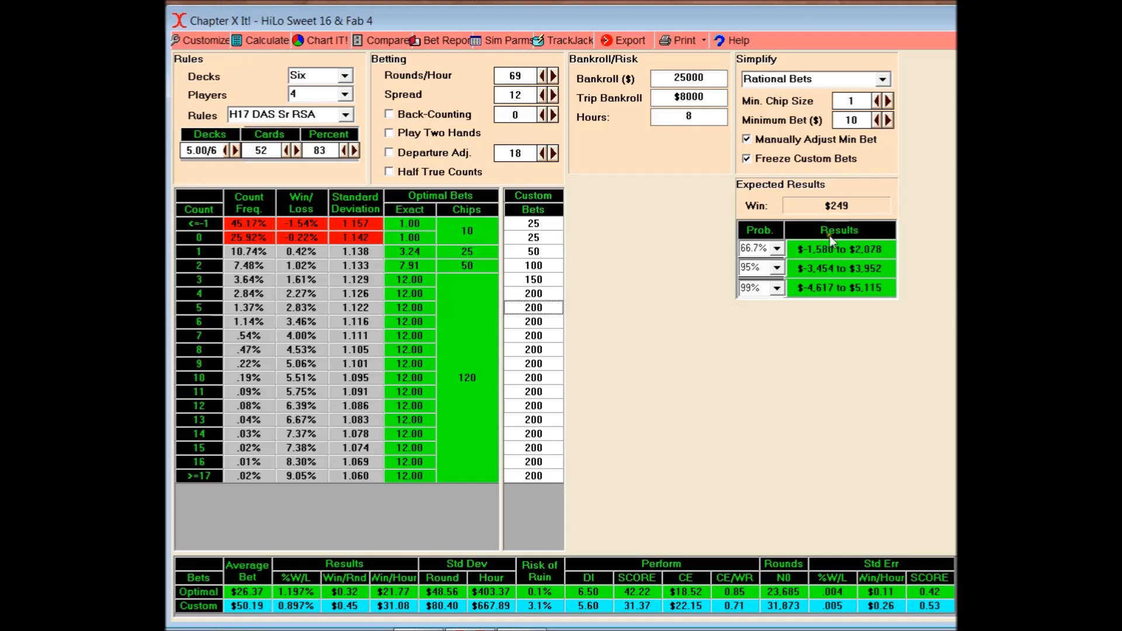
{"action": "mouse_move", "coordinate": [856, 269]}
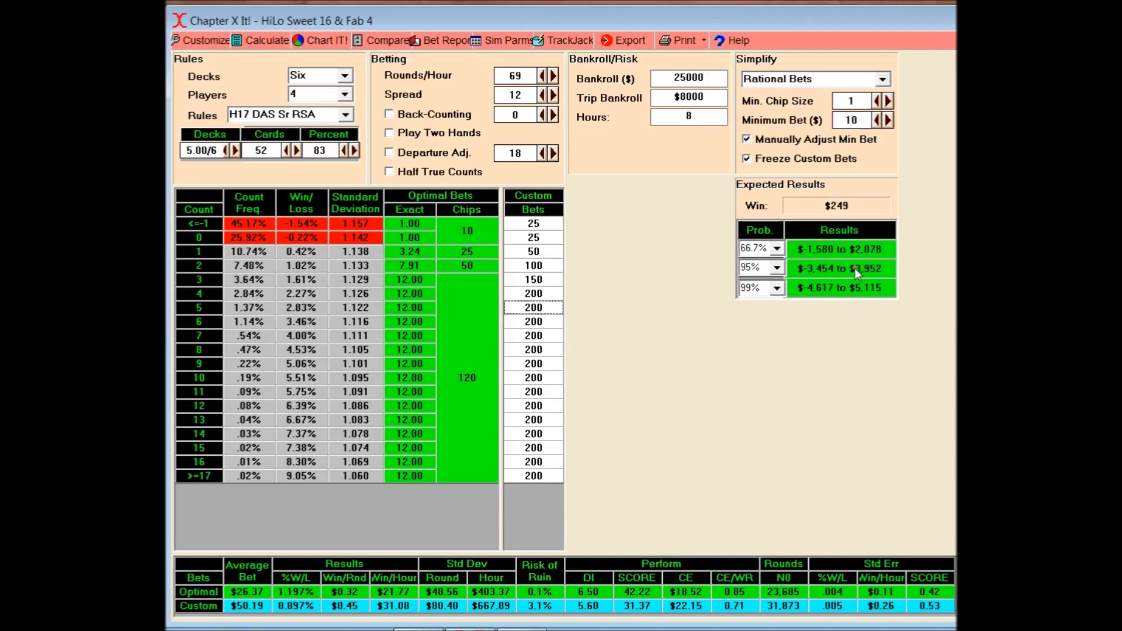
{"action": "mouse_move", "coordinate": [786, 265]}
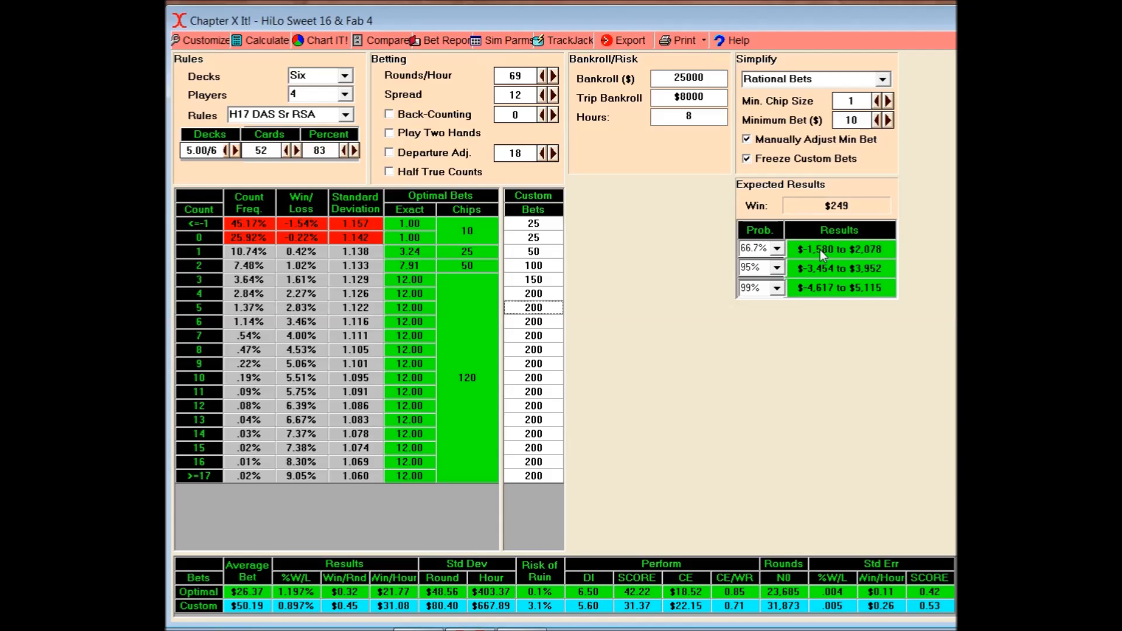
{"action": "mouse_move", "coordinate": [808, 260]}
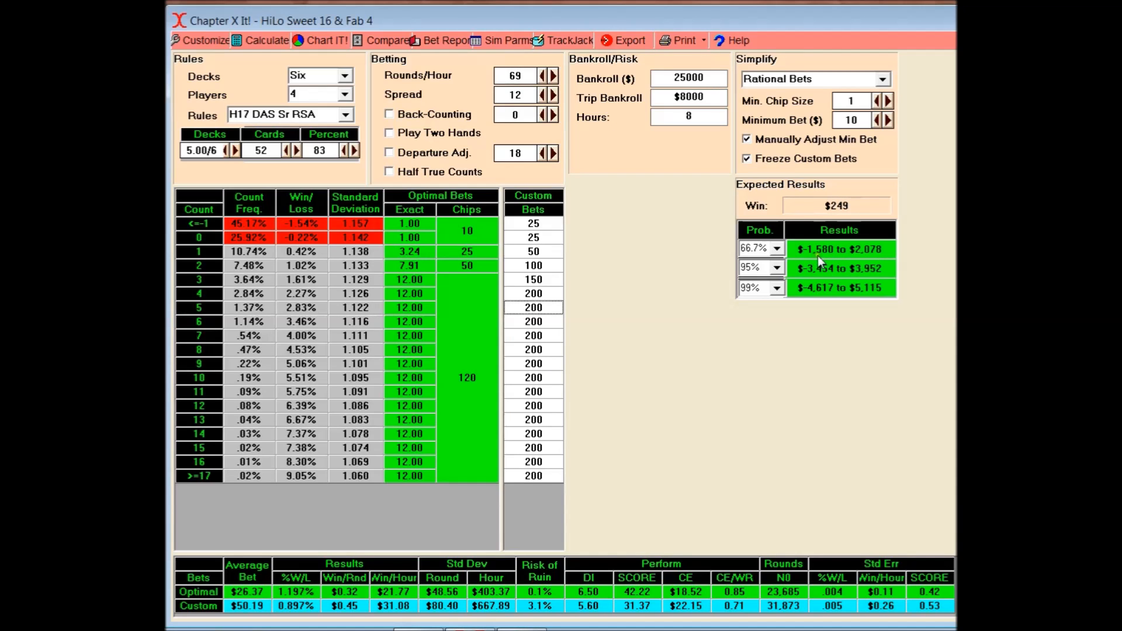
{"action": "mouse_move", "coordinate": [840, 260]}
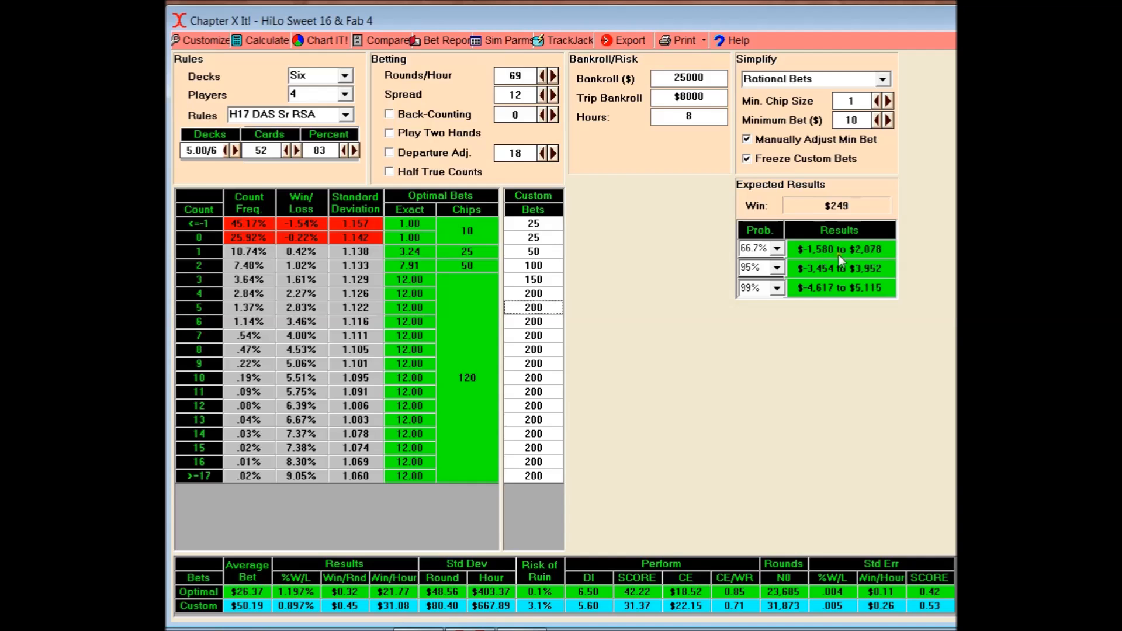
{"action": "mouse_move", "coordinate": [874, 259]}
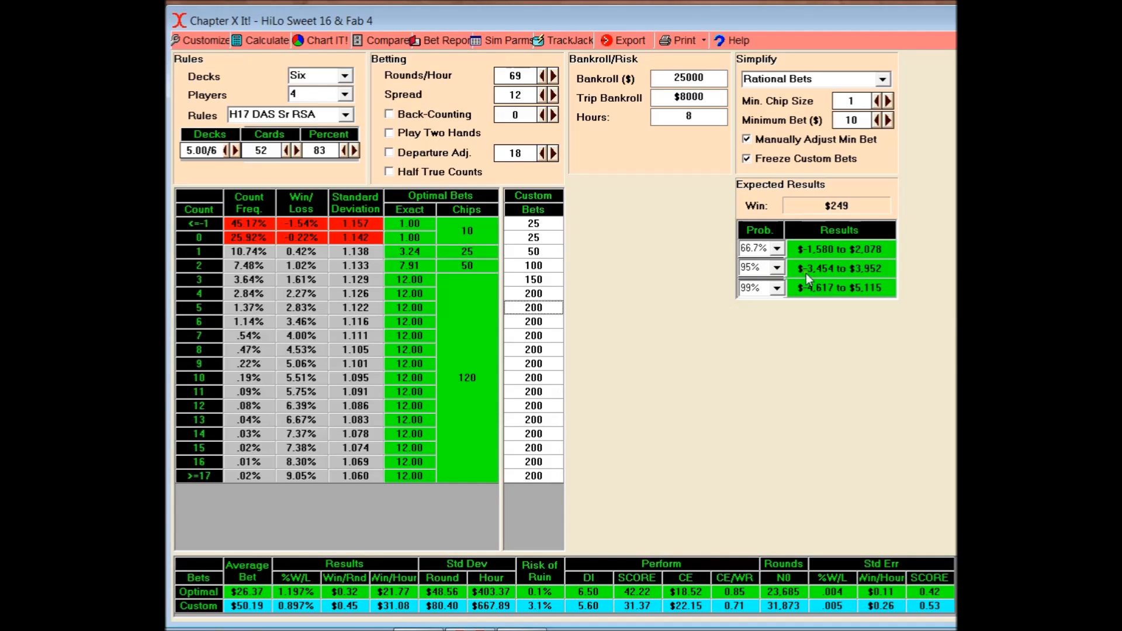
{"action": "mouse_move", "coordinate": [822, 284]}
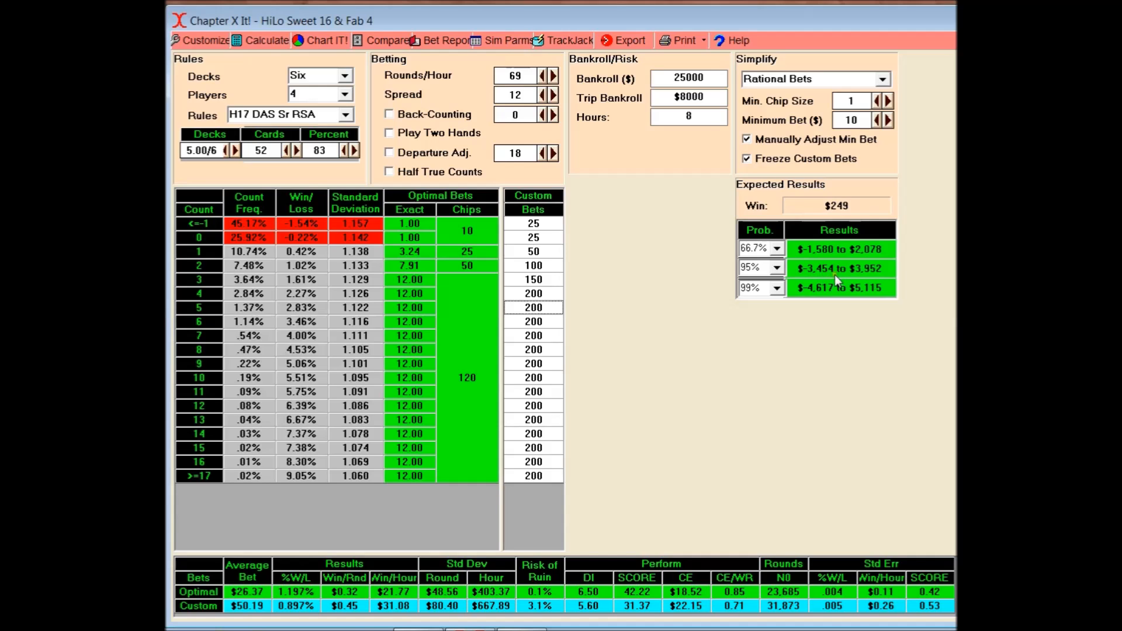
{"action": "mouse_move", "coordinate": [859, 286]}
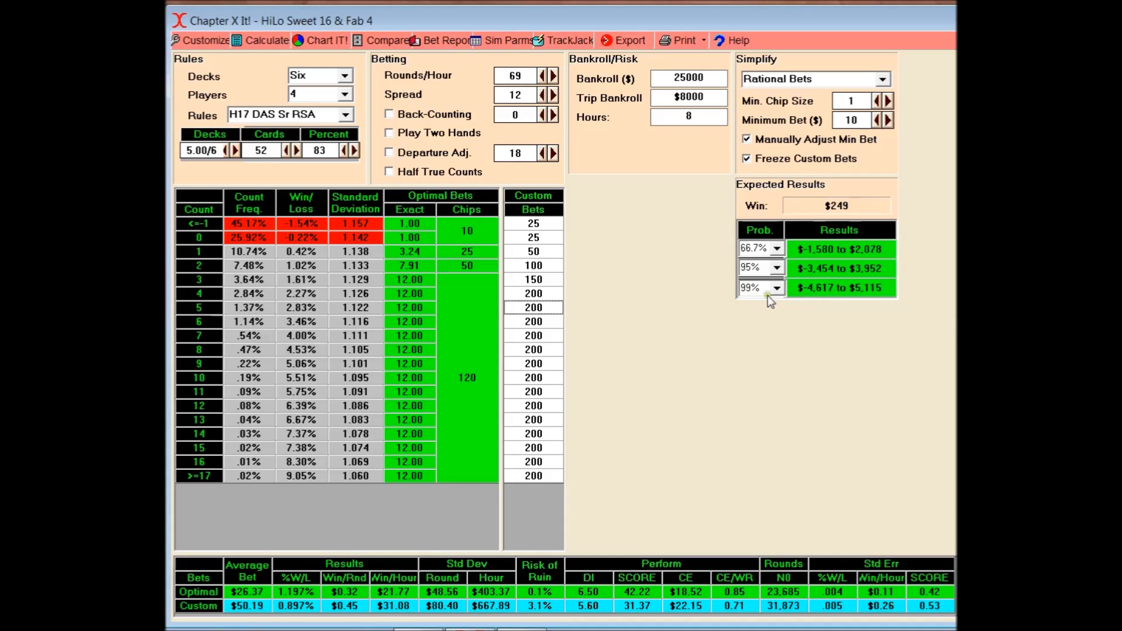
{"action": "mouse_move", "coordinate": [812, 297]}
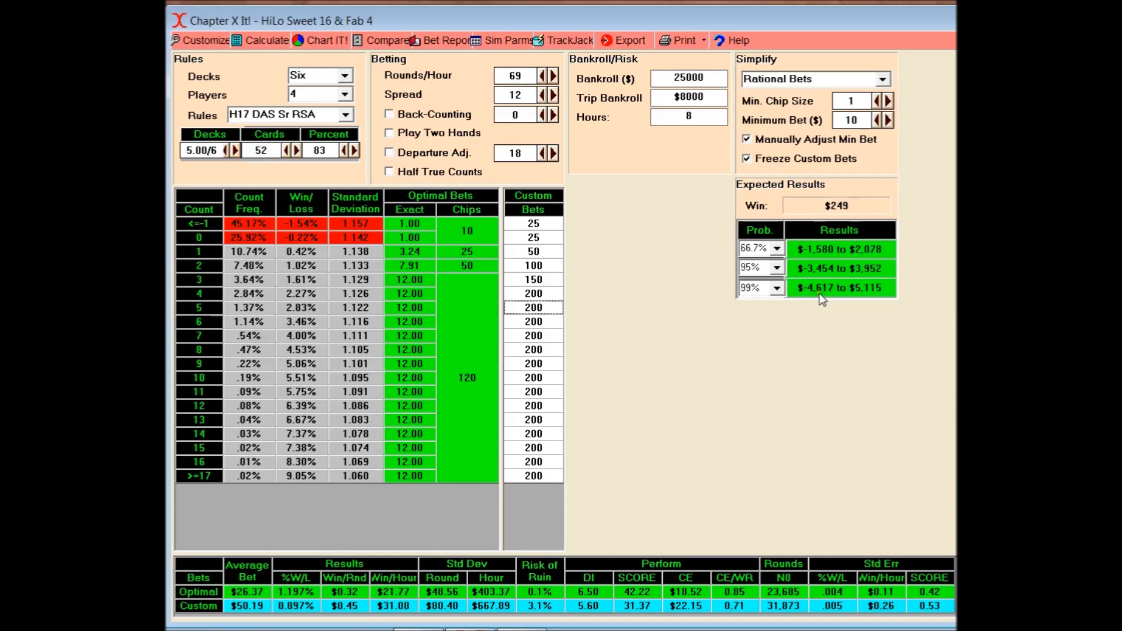
{"action": "mouse_move", "coordinate": [872, 300]}
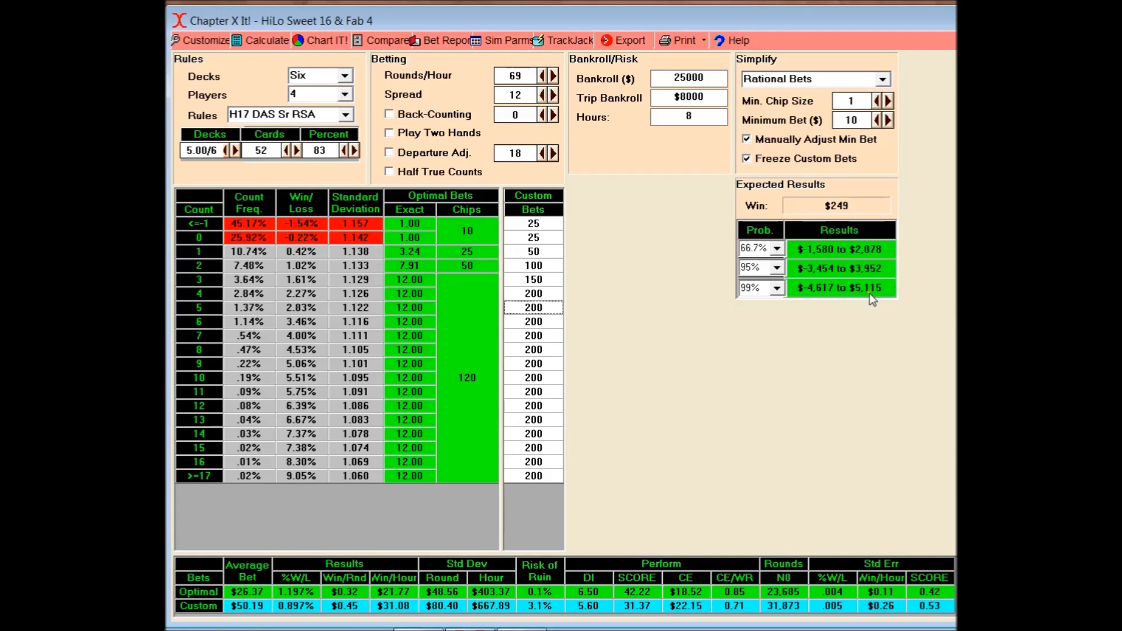
{"action": "mouse_move", "coordinate": [896, 300]}
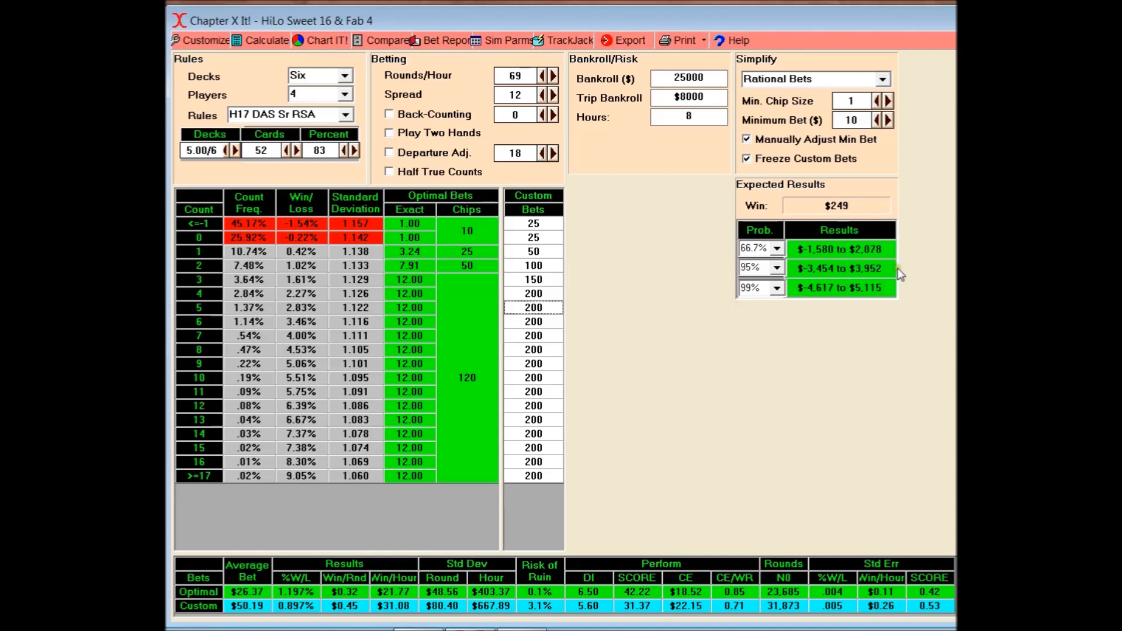
{"action": "mouse_move", "coordinate": [906, 277]}
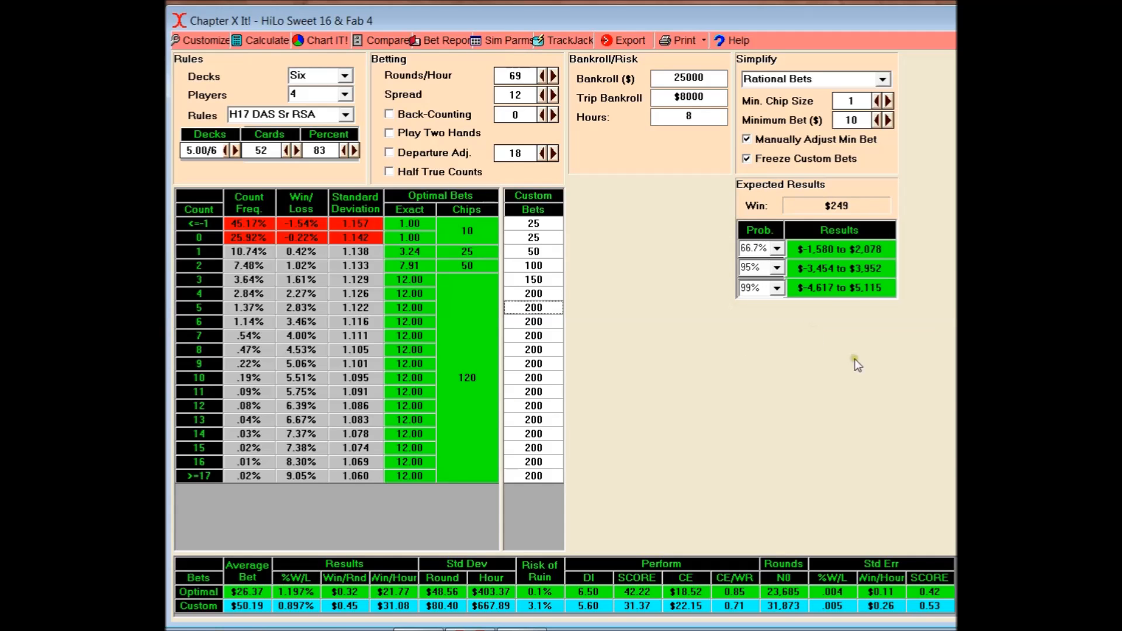
{"action": "mouse_move", "coordinate": [846, 356]}
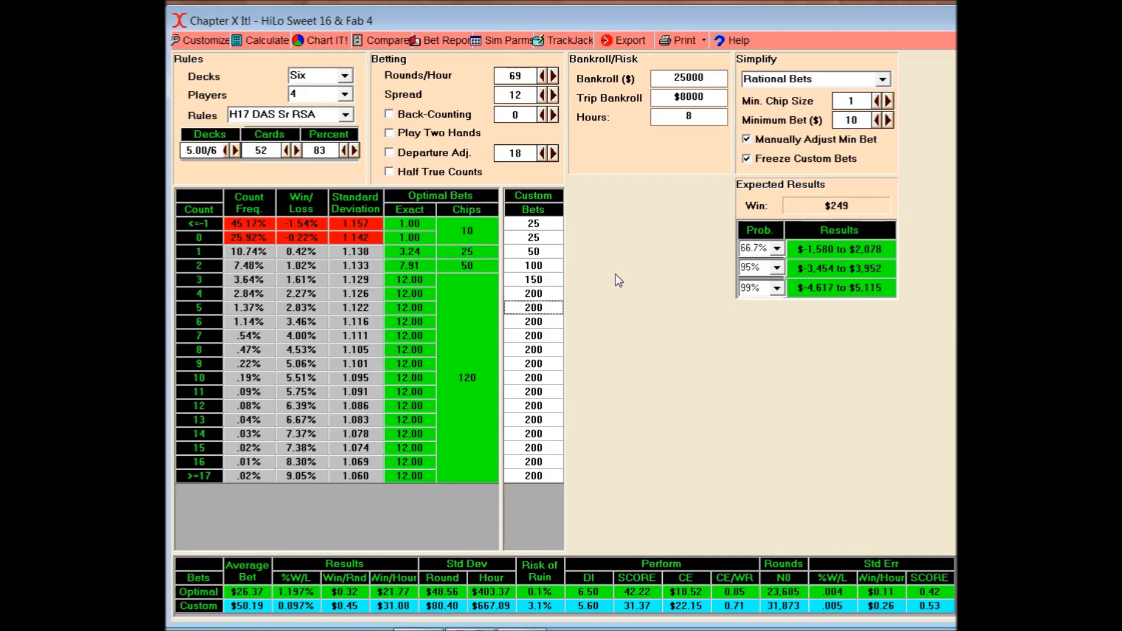
{"action": "mouse_move", "coordinate": [647, 258]}
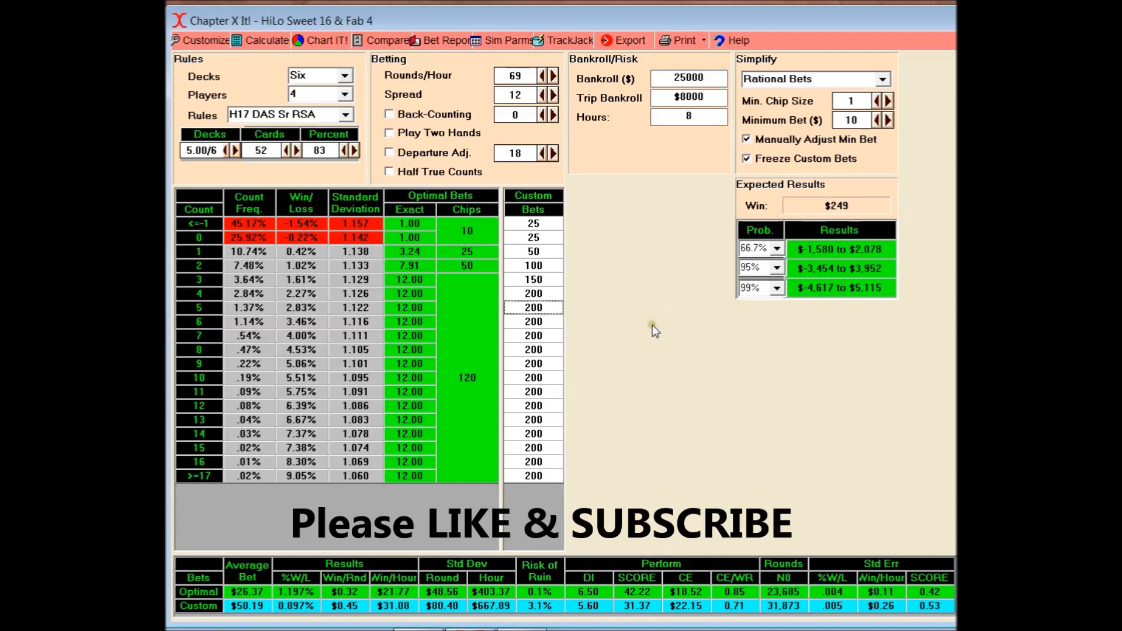
{"action": "mouse_move", "coordinate": [664, 276]}
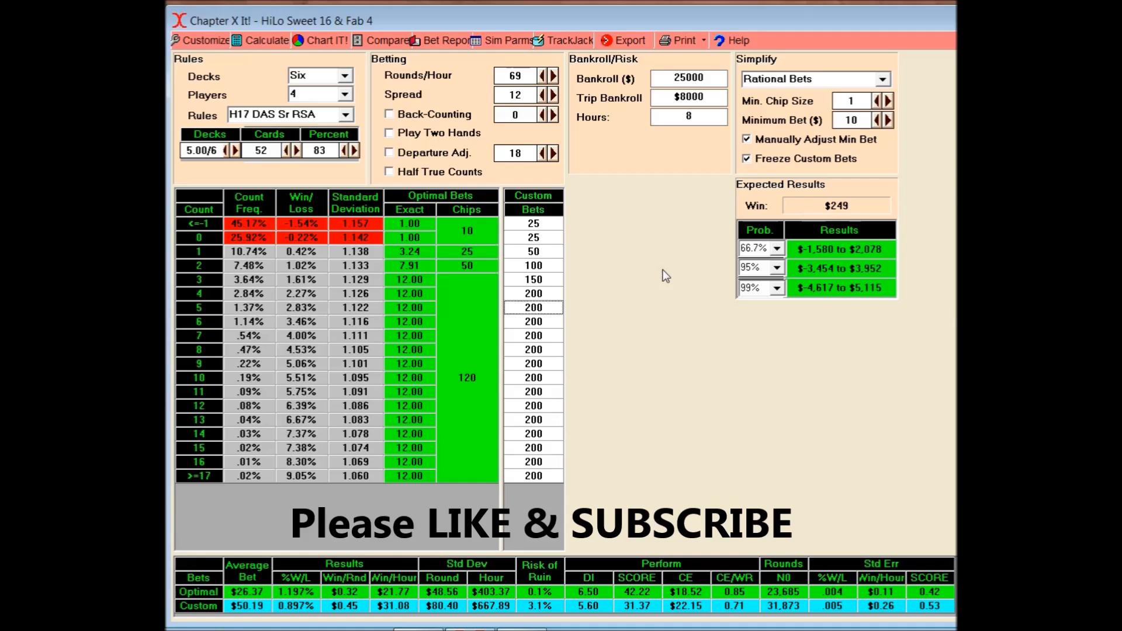
{"action": "mouse_move", "coordinate": [657, 256]}
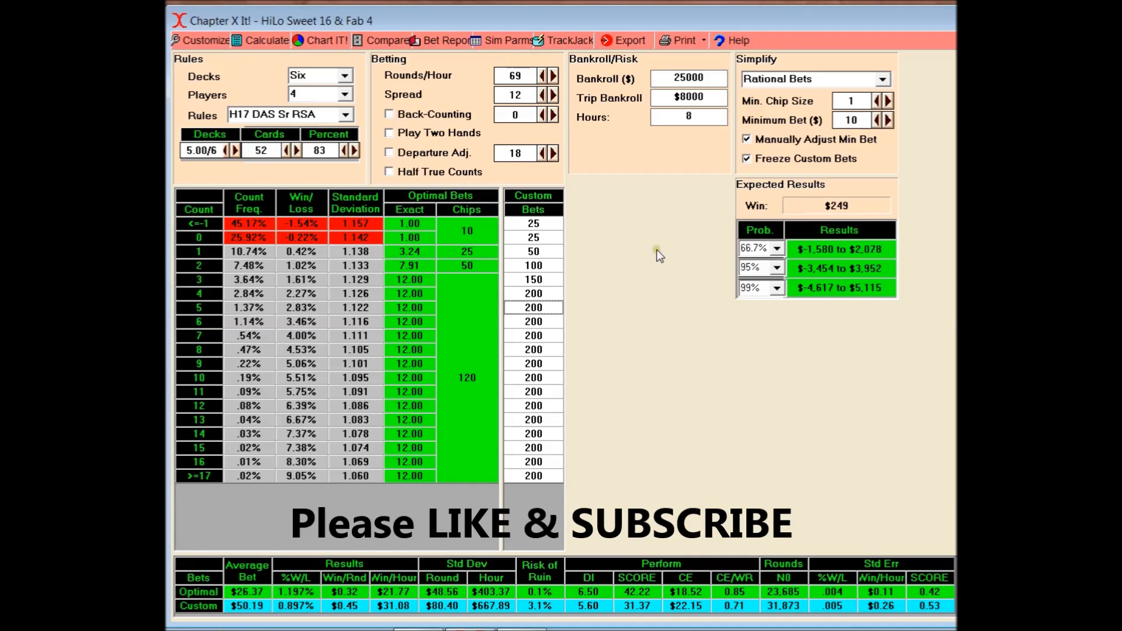
{"action": "mouse_move", "coordinate": [673, 273]}
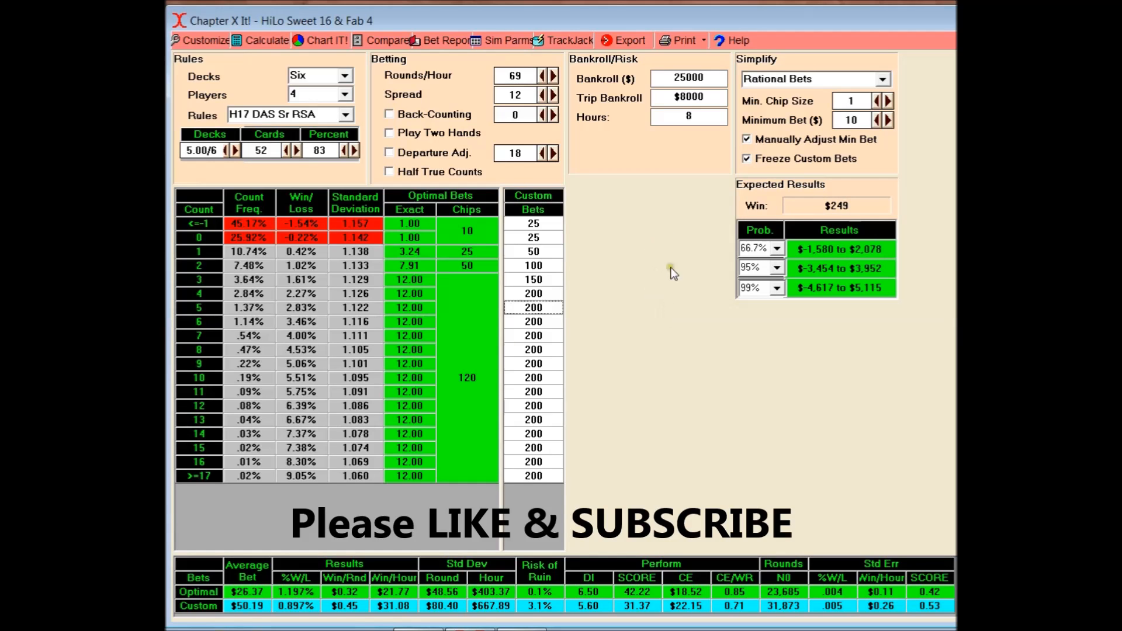
{"action": "mouse_move", "coordinate": [664, 255]}
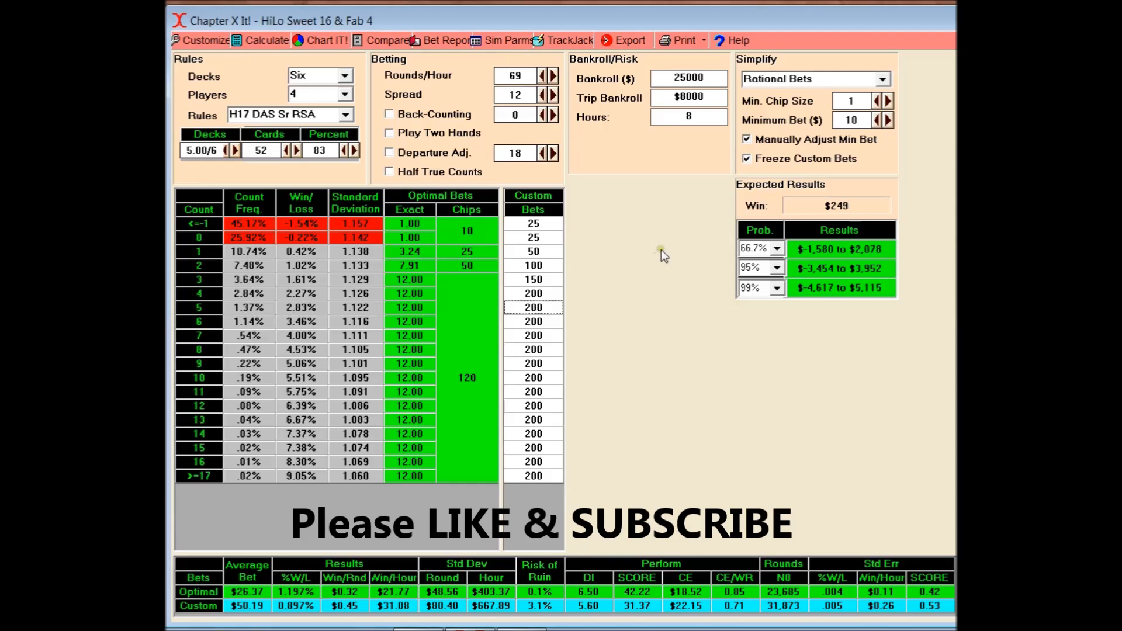
{"action": "mouse_move", "coordinate": [664, 293]}
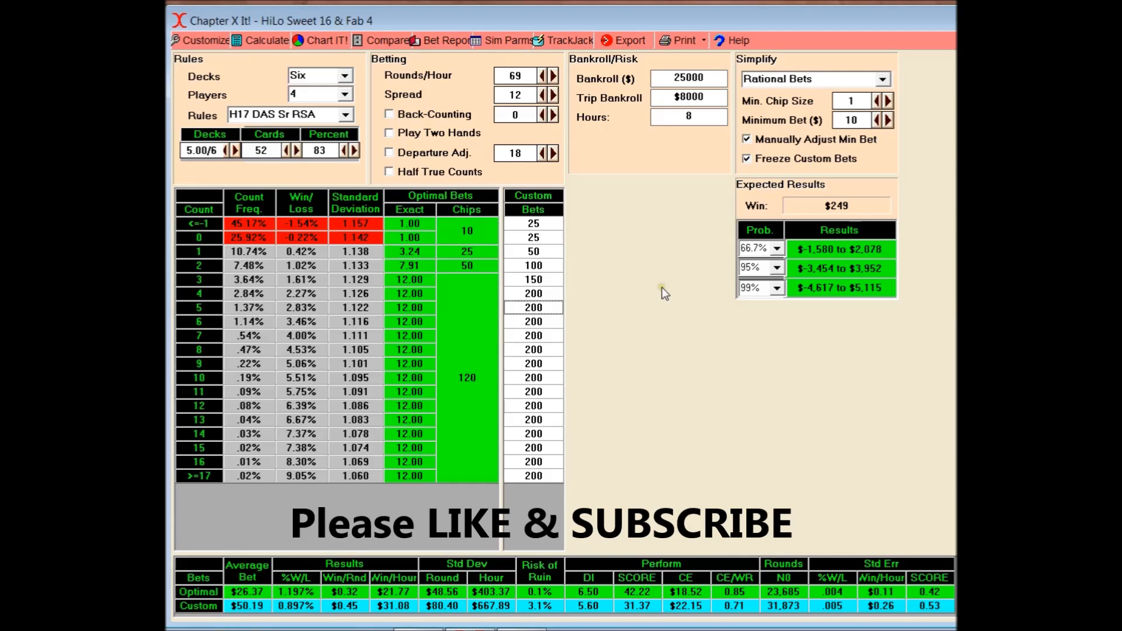
{"action": "mouse_move", "coordinate": [671, 322]}
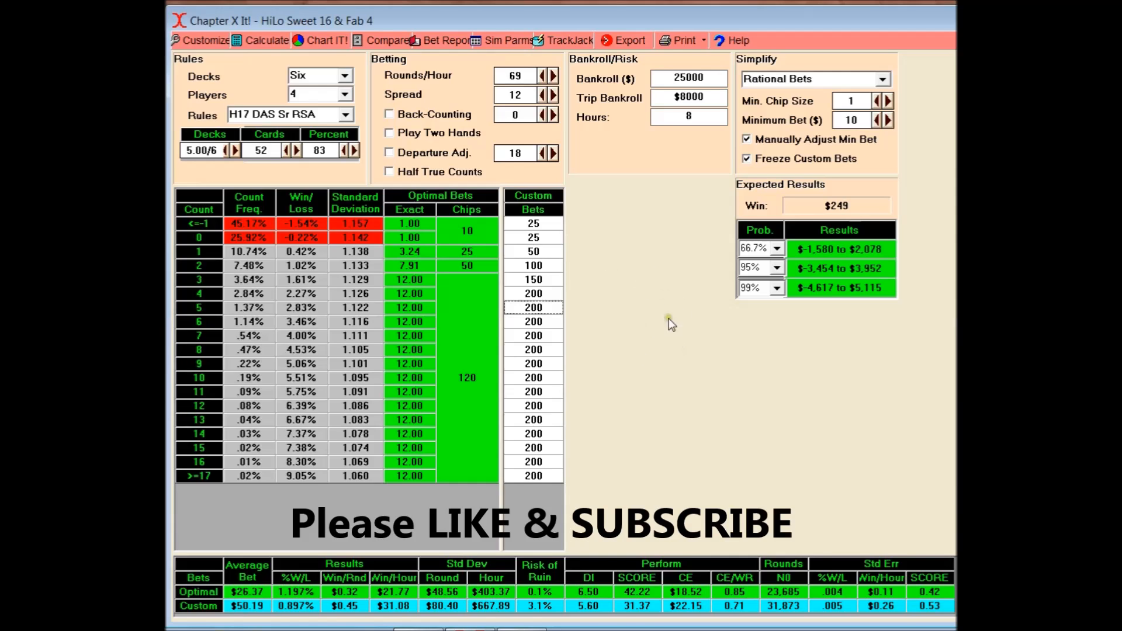
{"action": "mouse_move", "coordinate": [650, 311]}
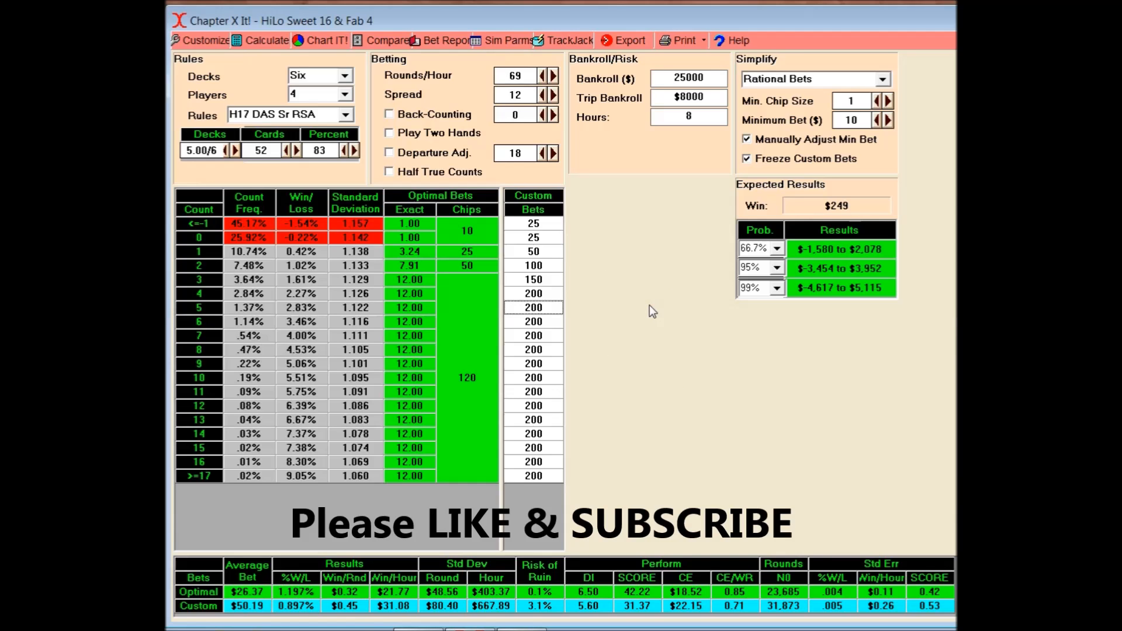